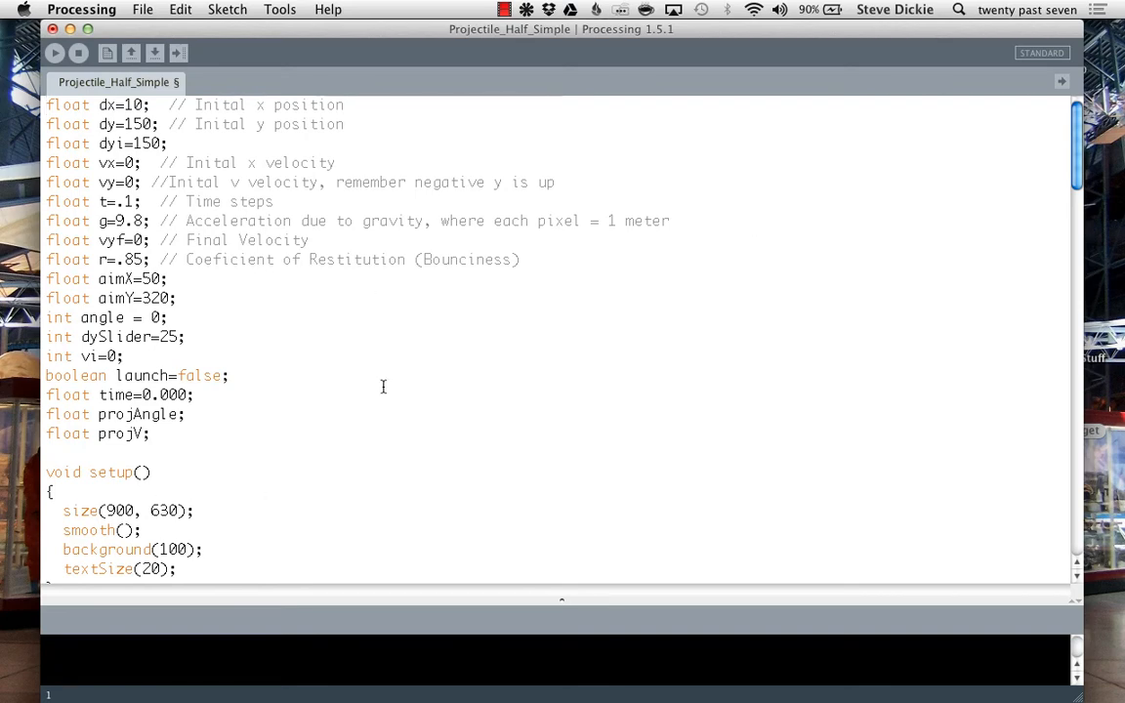
Run the projectile sketch and fire it at several launch velocities around 40 m/s.
{"action": "scroll", "scroll_direction": "down", "scroll_amount": 3}
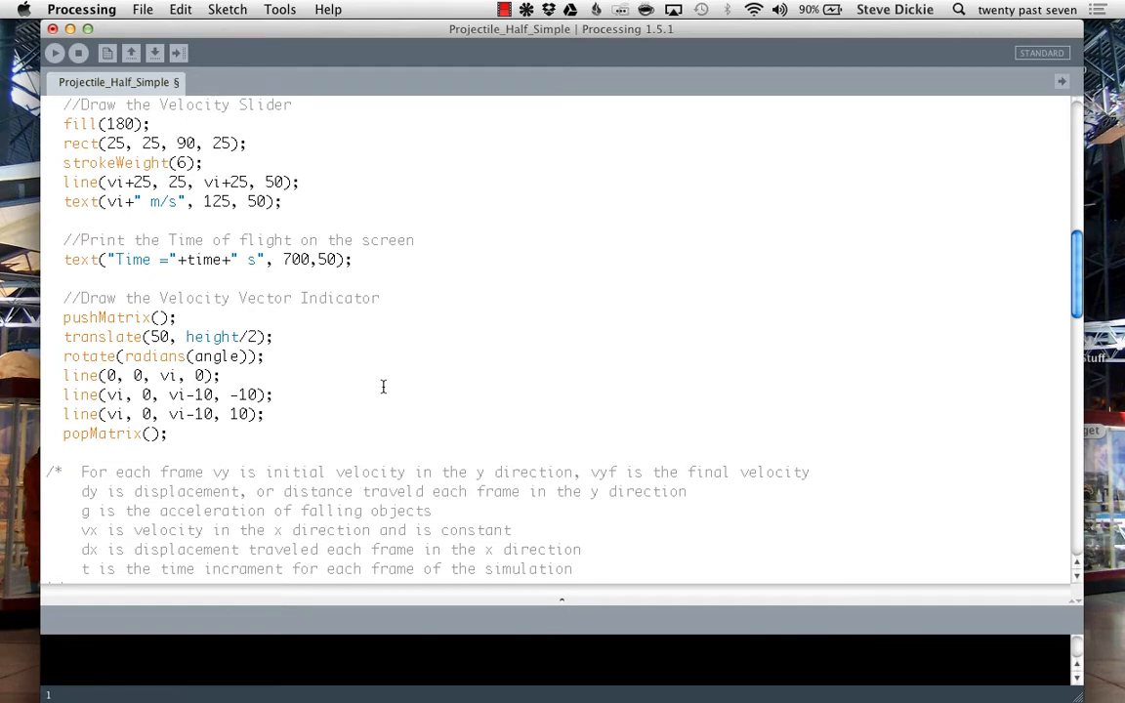
{"action": "scroll", "scroll_direction": "down", "scroll_amount": 3}
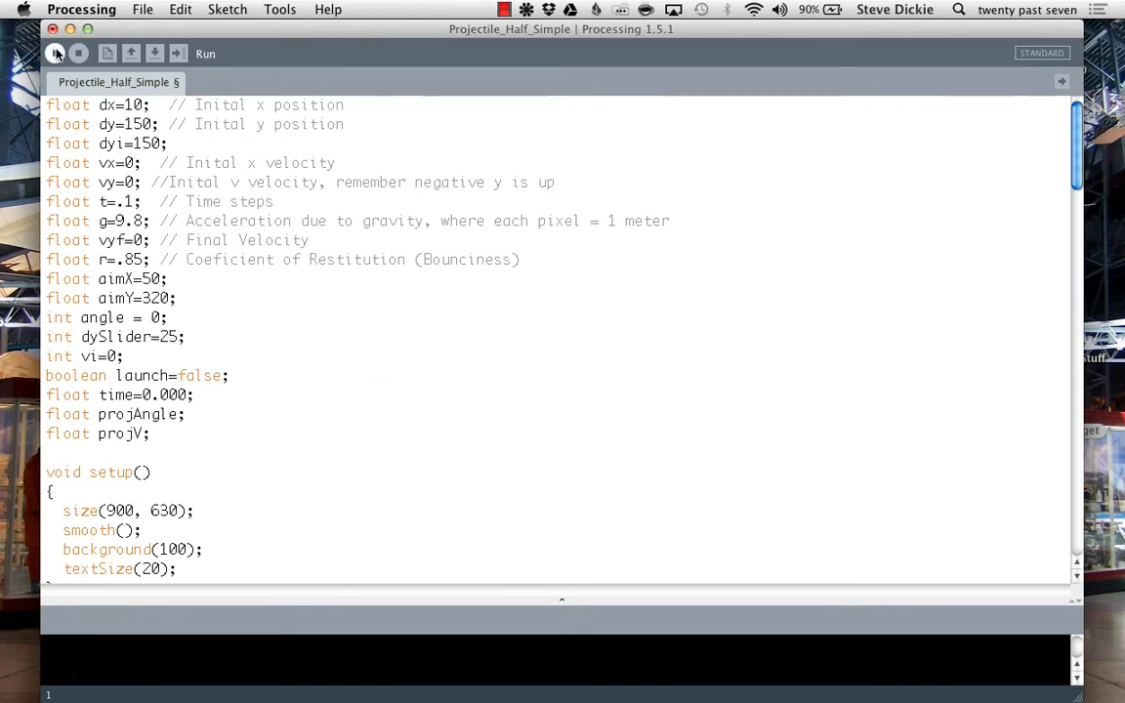
{"action": "left_click", "coordinate": [55, 51]}
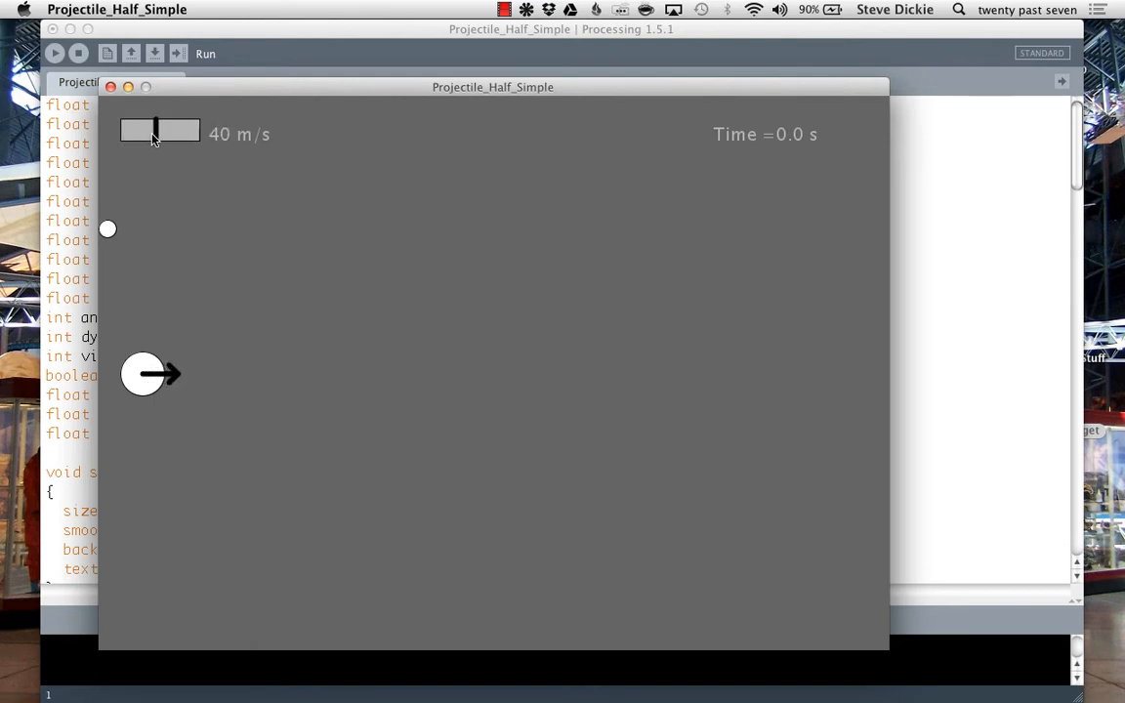
{"action": "left_click_drag", "start_coordinate": [154, 132], "coordinate": [172, 133]}
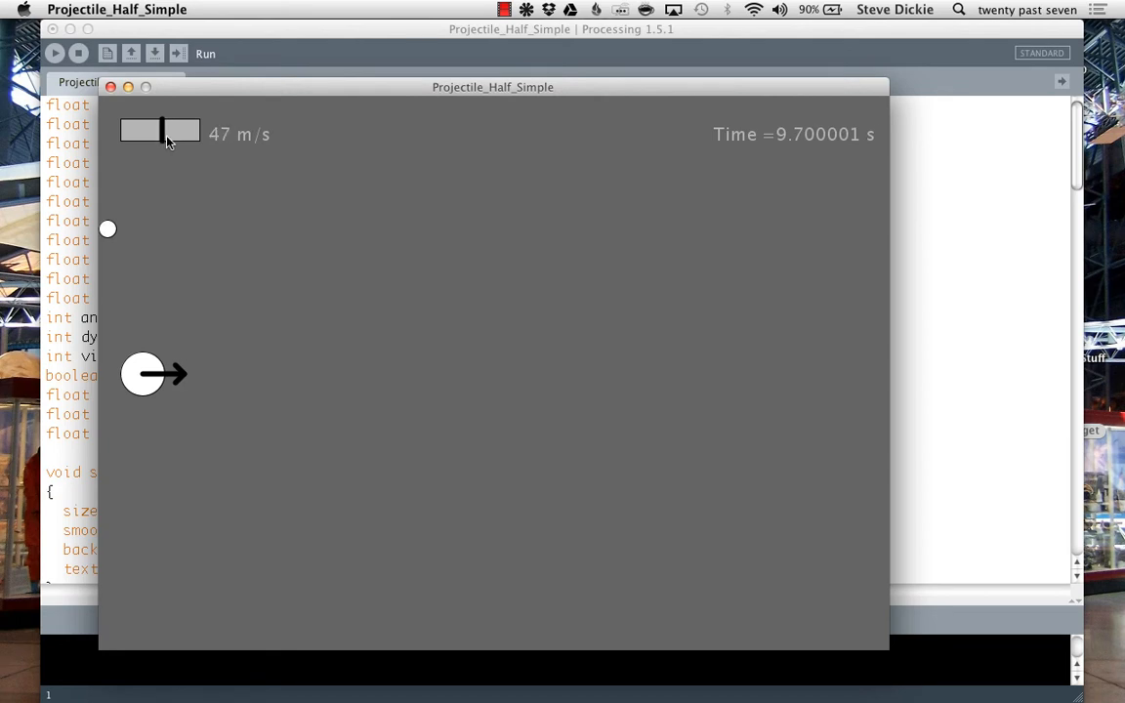
{"action": "left_click_drag", "start_coordinate": [172, 133], "coordinate": [136, 133]}
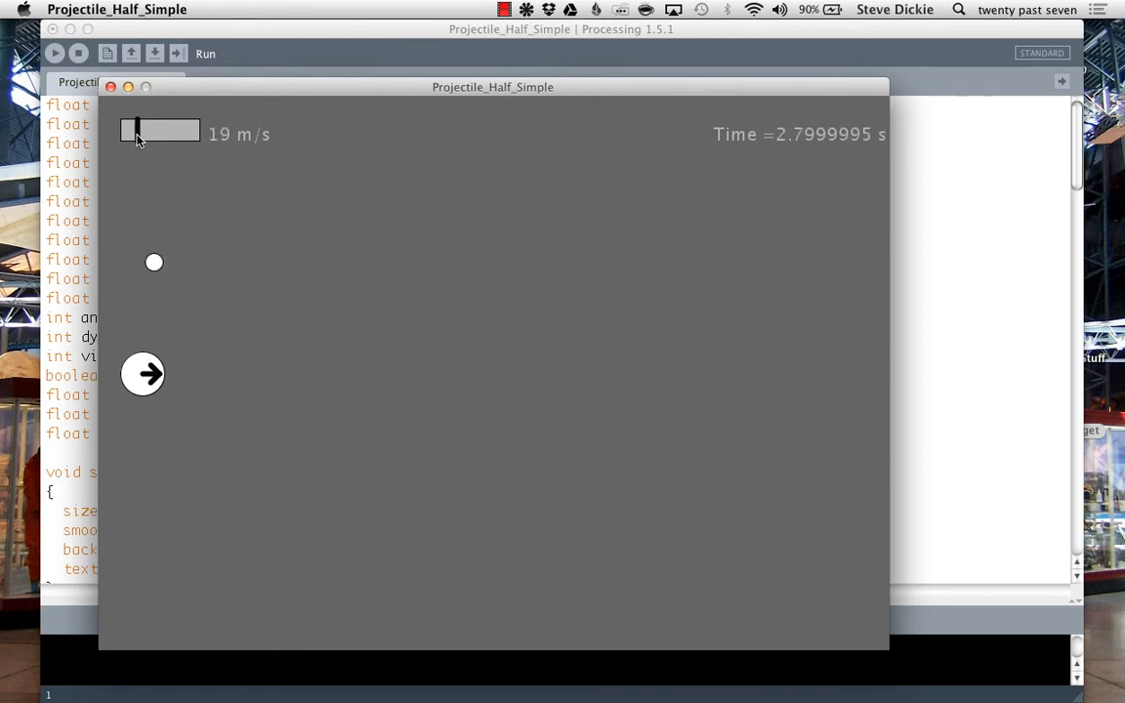
{"action": "left_click_drag", "start_coordinate": [133, 133], "coordinate": [154, 133]}
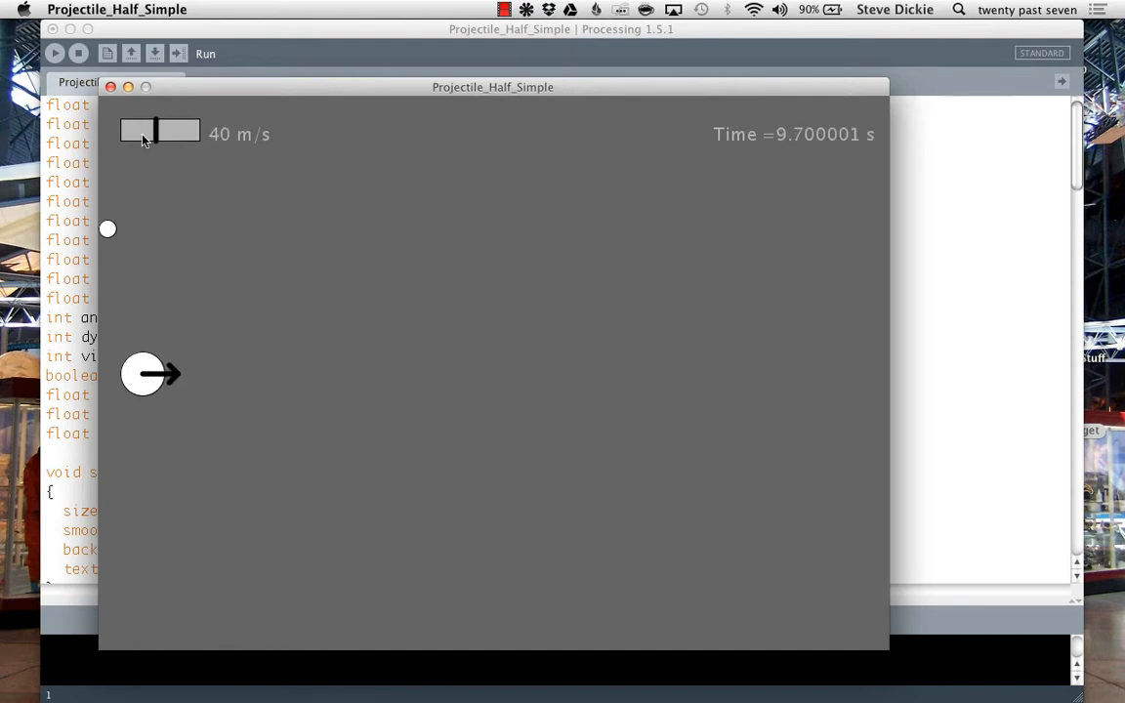
{"action": "left_click_drag", "start_coordinate": [156, 133], "coordinate": [199, 133]}
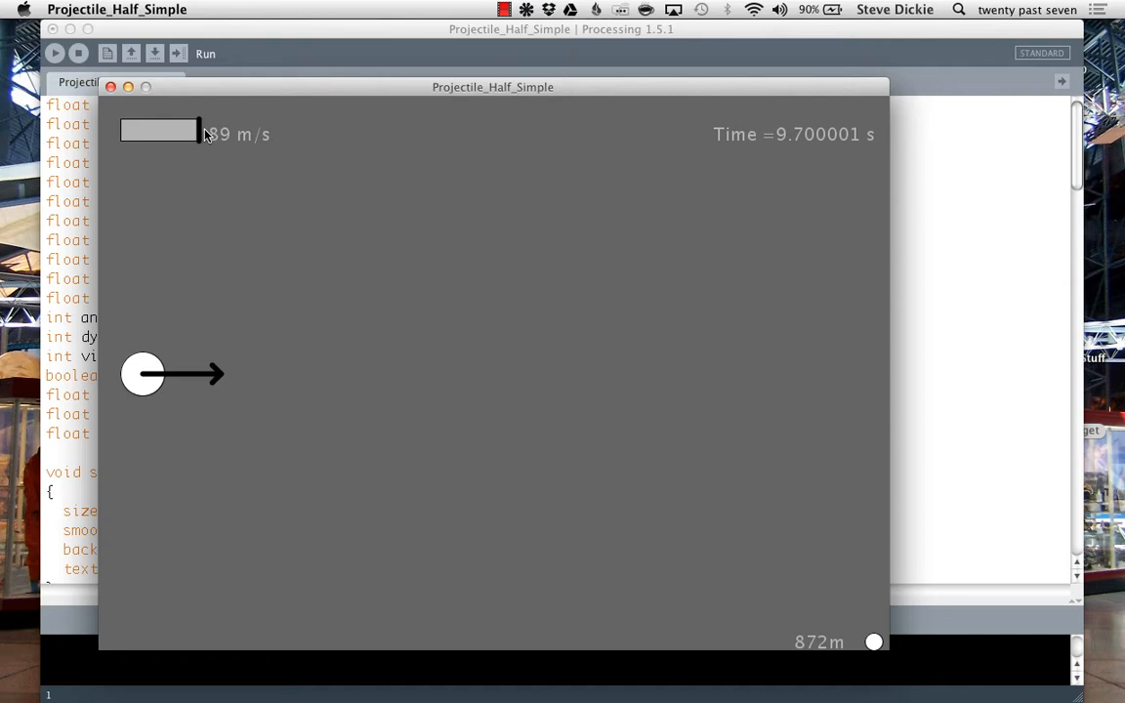
{"action": "mouse_move", "coordinate": [115, 118]}
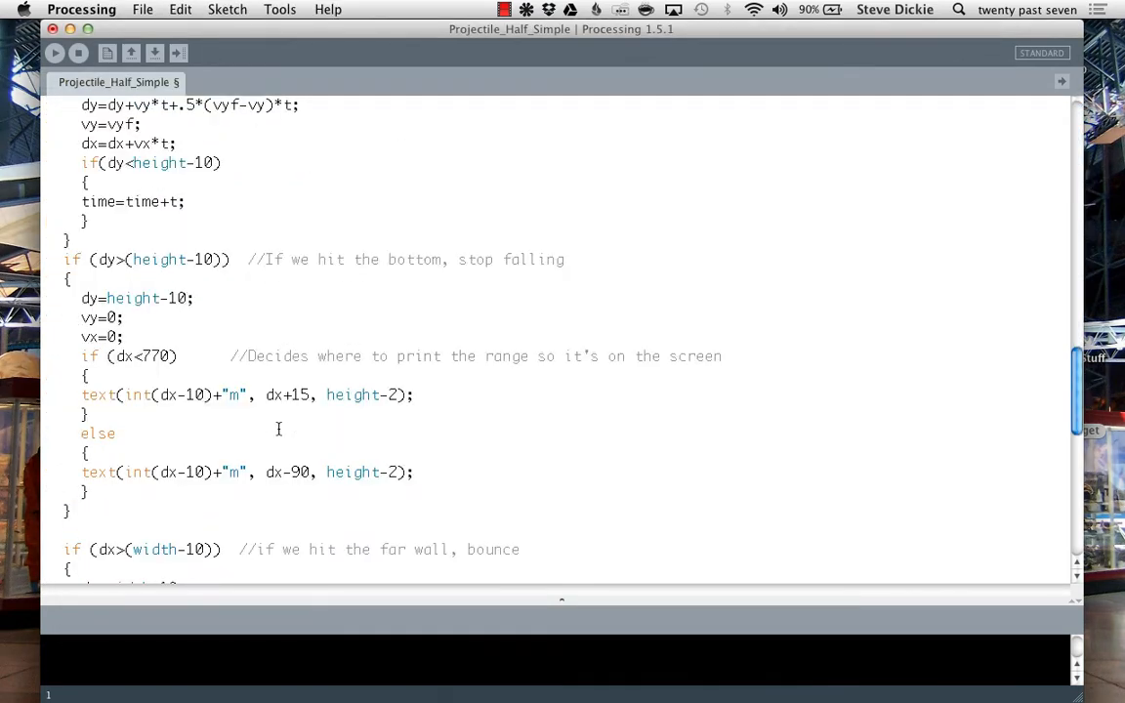
Note the size(900, 630) call in setup, then close the sketch discarding unsaved changes.
{"action": "scroll", "scroll_direction": "down", "scroll_amount": 3}
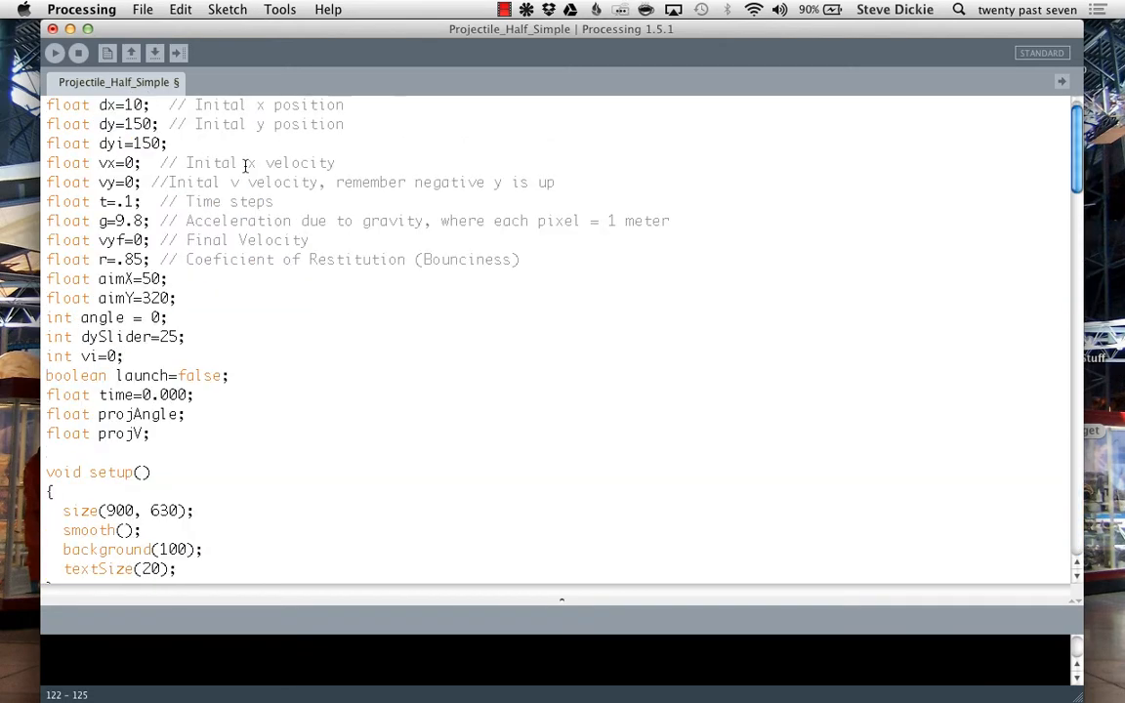
{"action": "scroll", "scroll_direction": "down", "scroll_amount": 3}
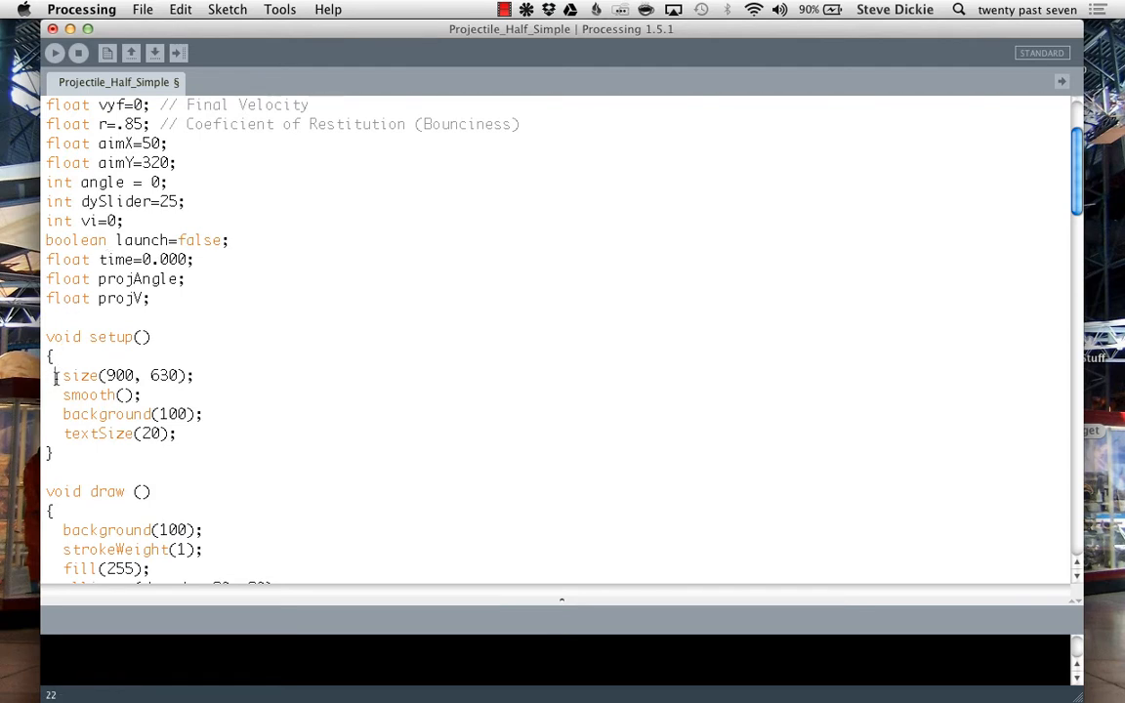
{"action": "left_click_drag", "start_coordinate": [63, 375], "coordinate": [193, 375]}
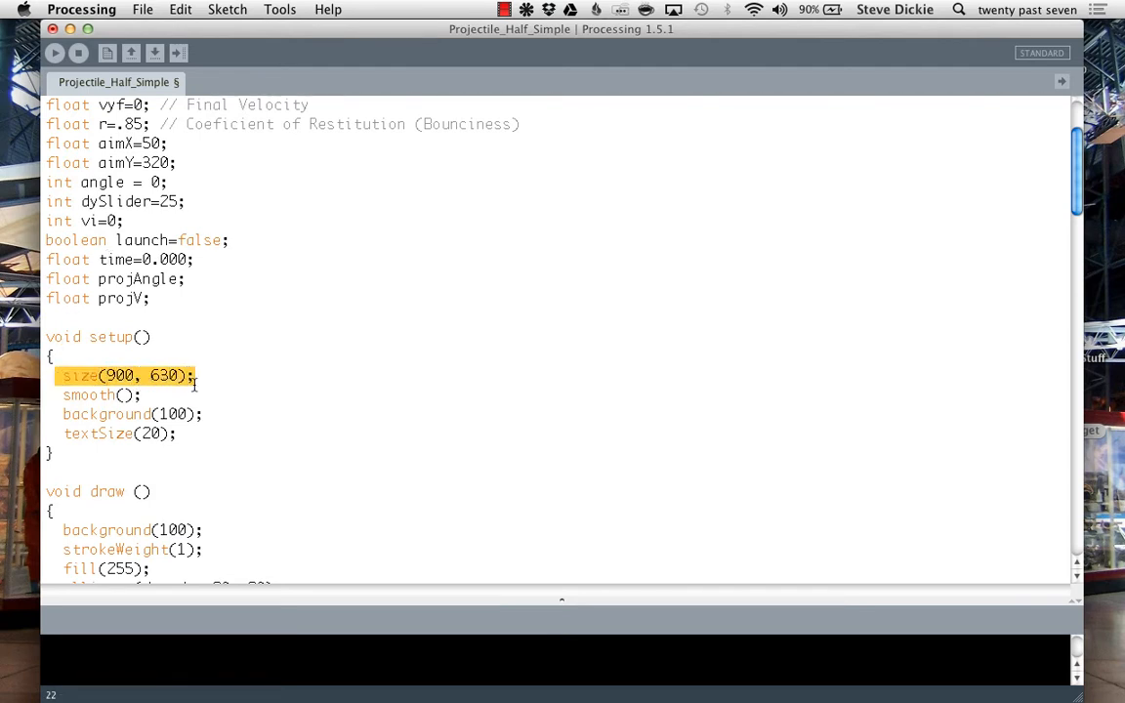
{"action": "mouse_move", "coordinate": [164, 387]}
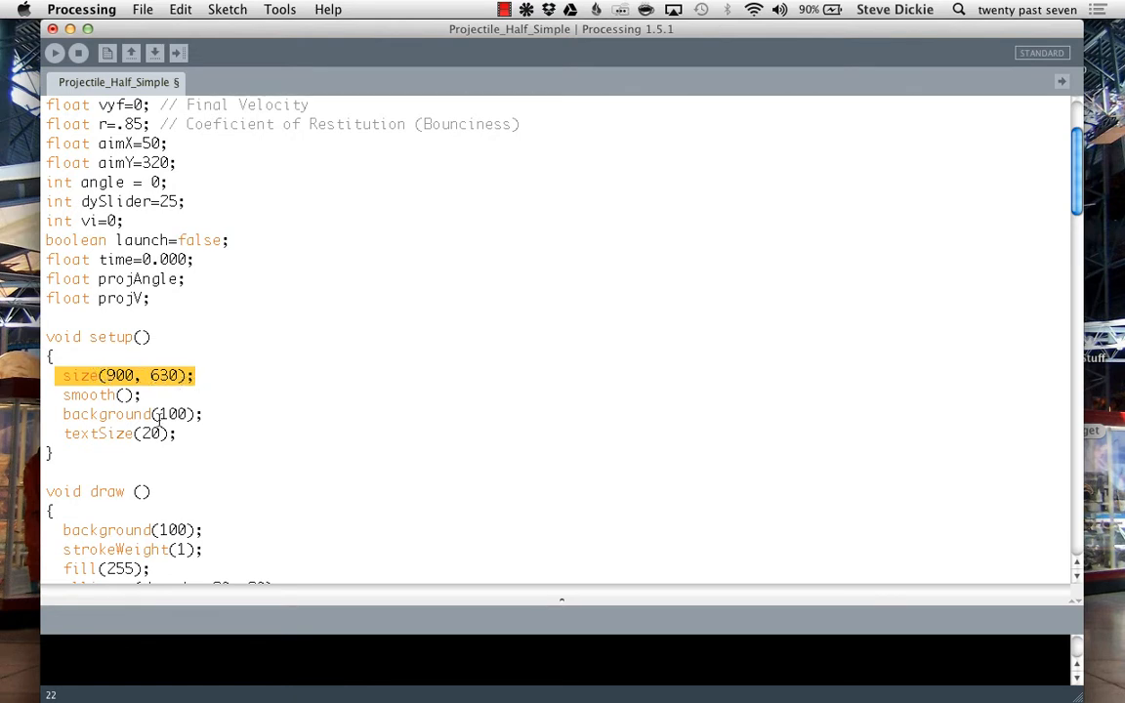
{"action": "mouse_move", "coordinate": [242, 371]}
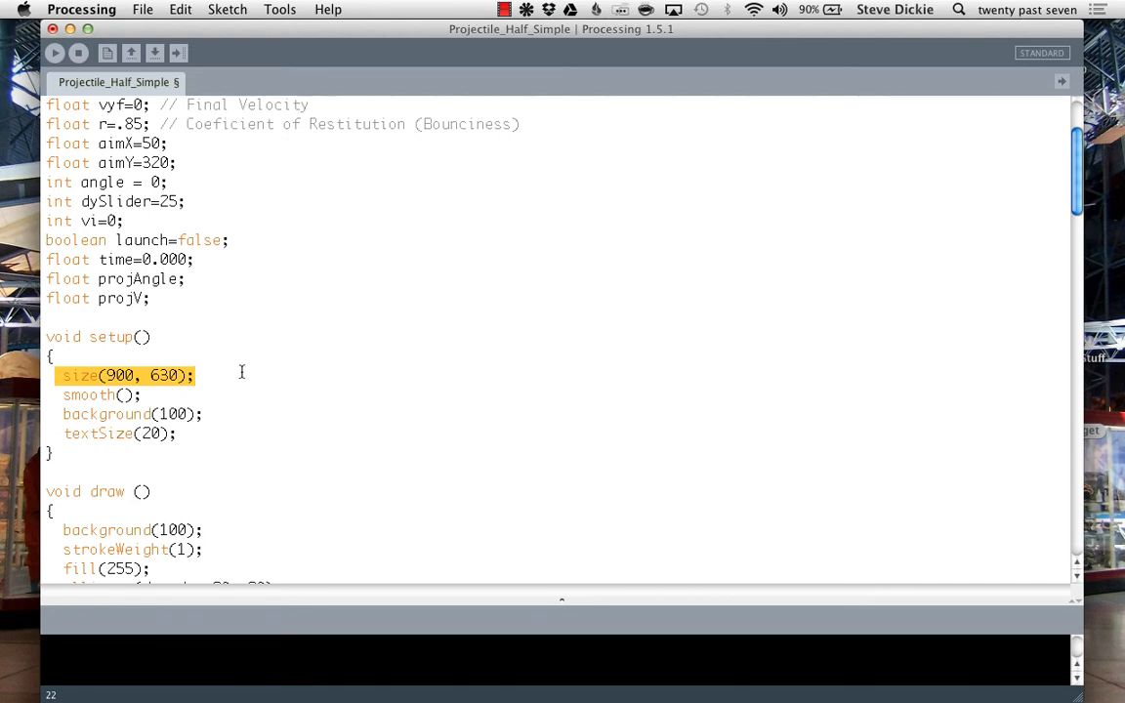
{"action": "mouse_move", "coordinate": [267, 369]}
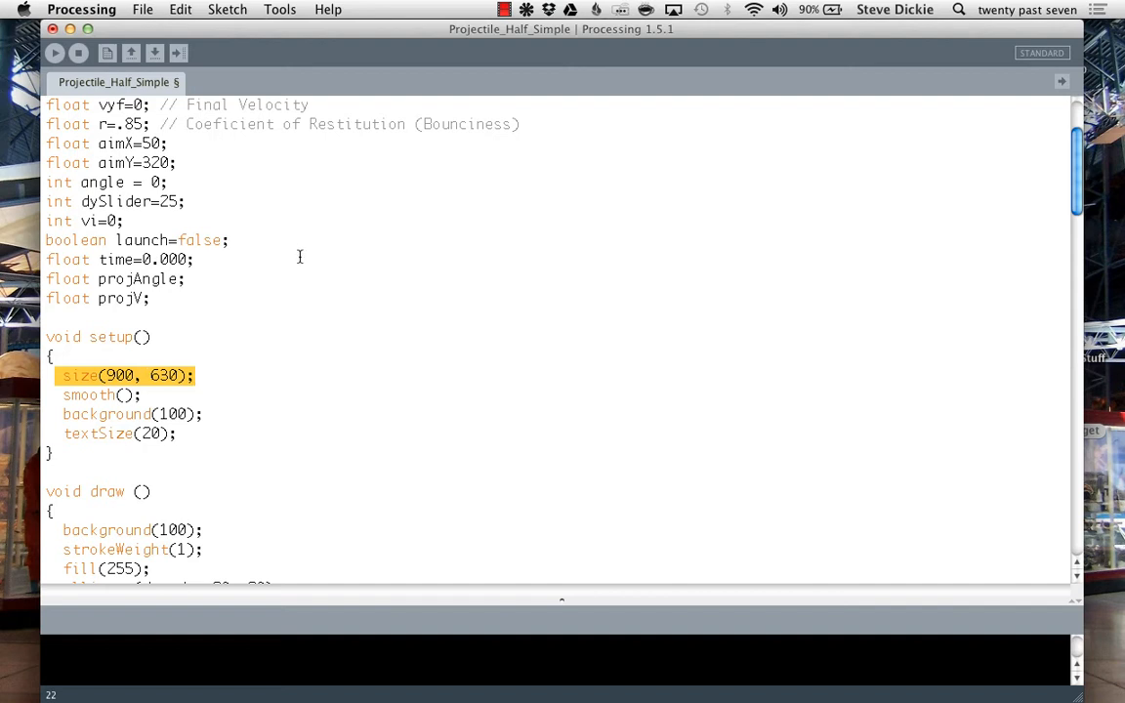
{"action": "mouse_move", "coordinate": [100, 125]}
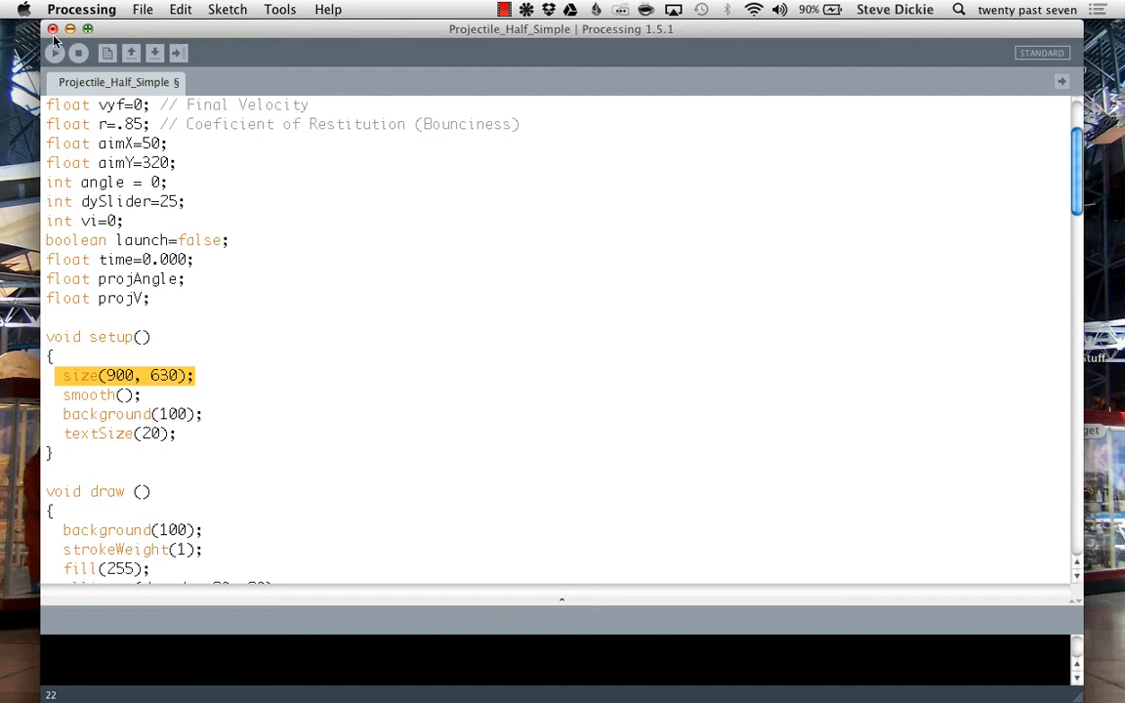
{"action": "left_click", "coordinate": [47, 39]}
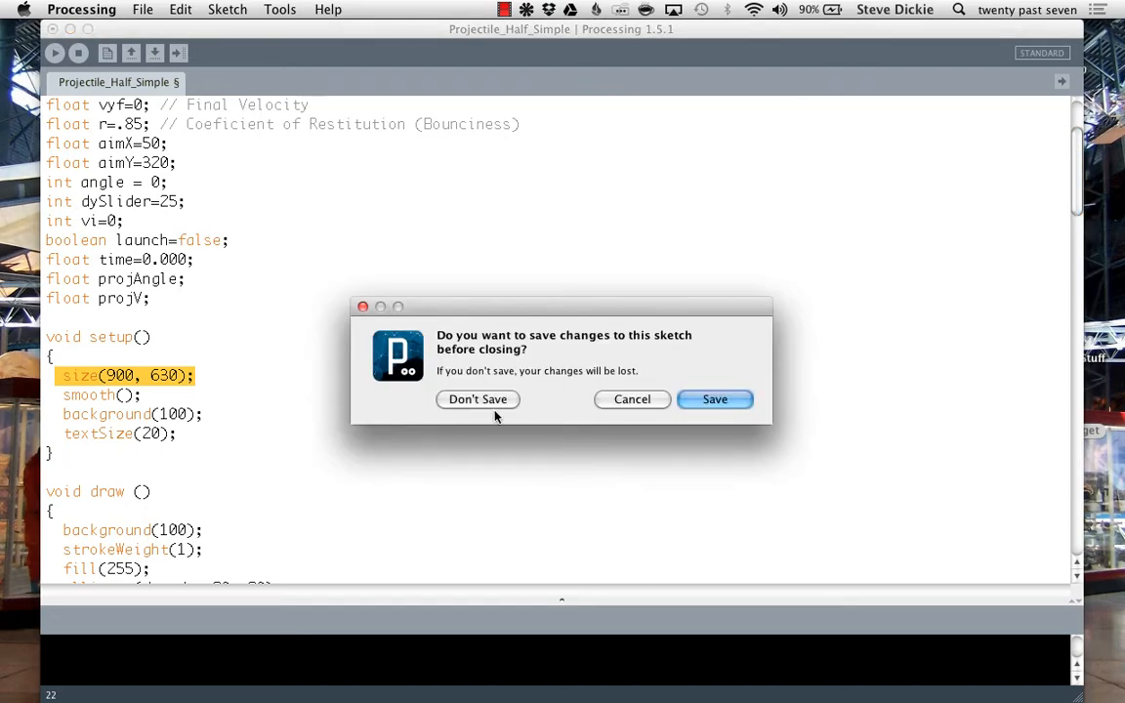
{"action": "left_click", "coordinate": [476, 398]}
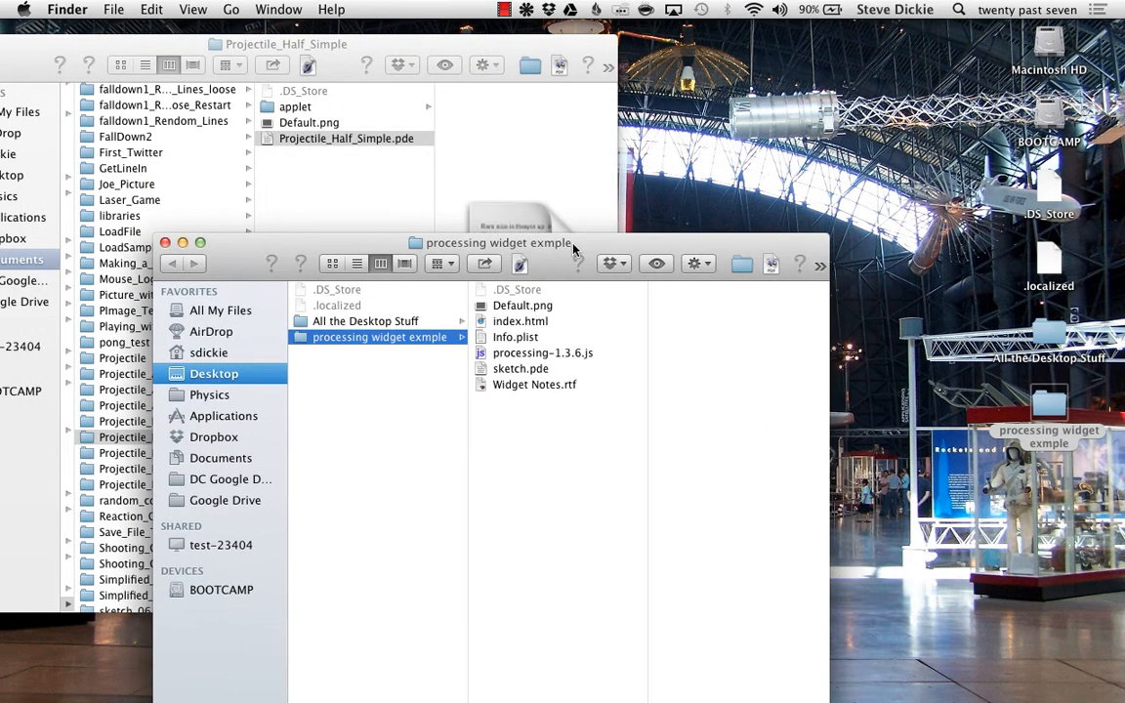
Select Projectile_Half_Simple.pde and bring up its copy options.
{"action": "left_click", "coordinate": [346, 137]}
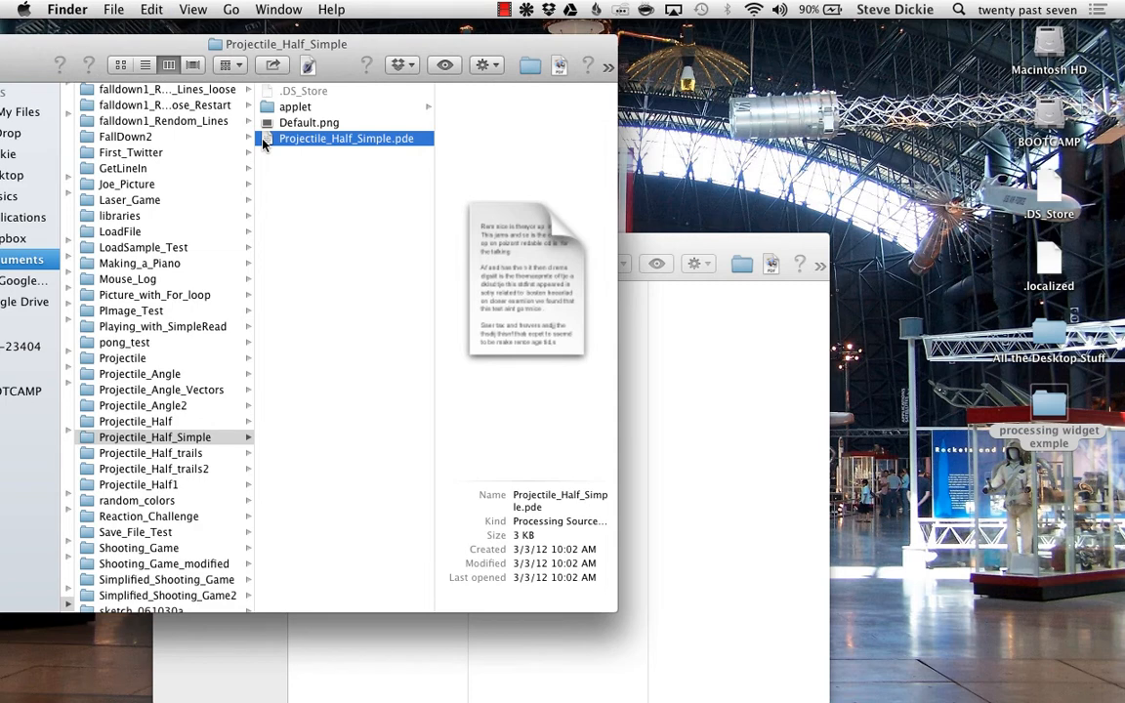
{"action": "right_click", "coordinate": [347, 136]}
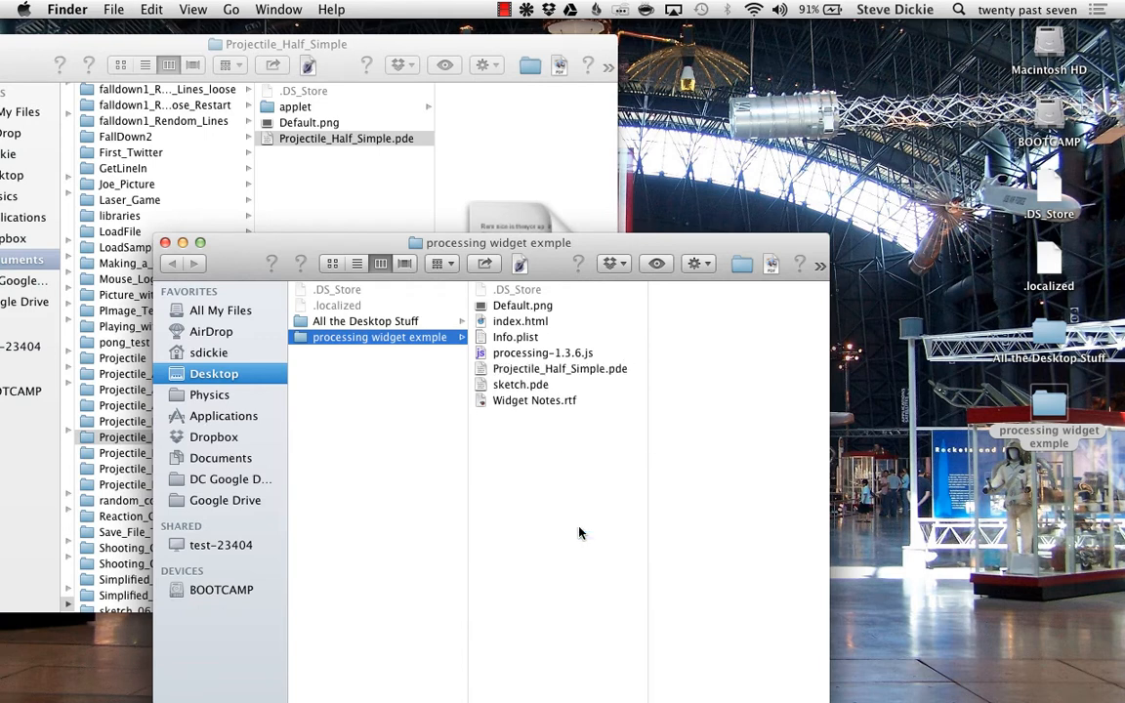
{"action": "mouse_move", "coordinate": [570, 321]}
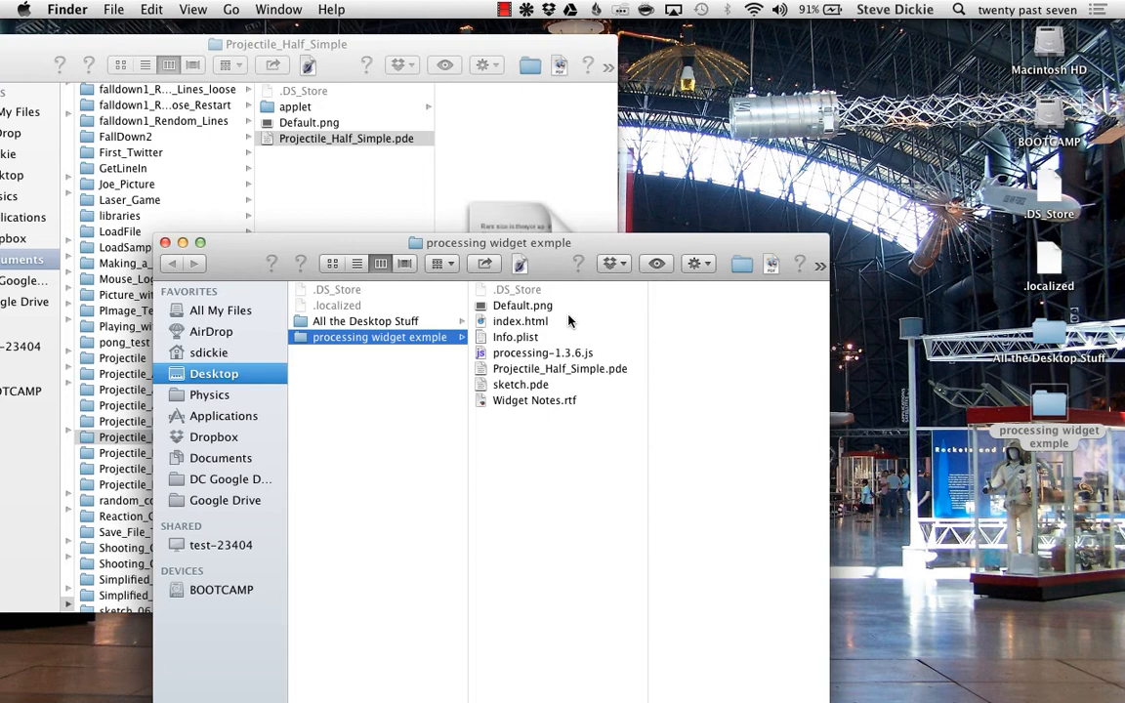
Inspect index.html, then select sketch.pde in the widget folder.
{"action": "left_click", "coordinate": [519, 320]}
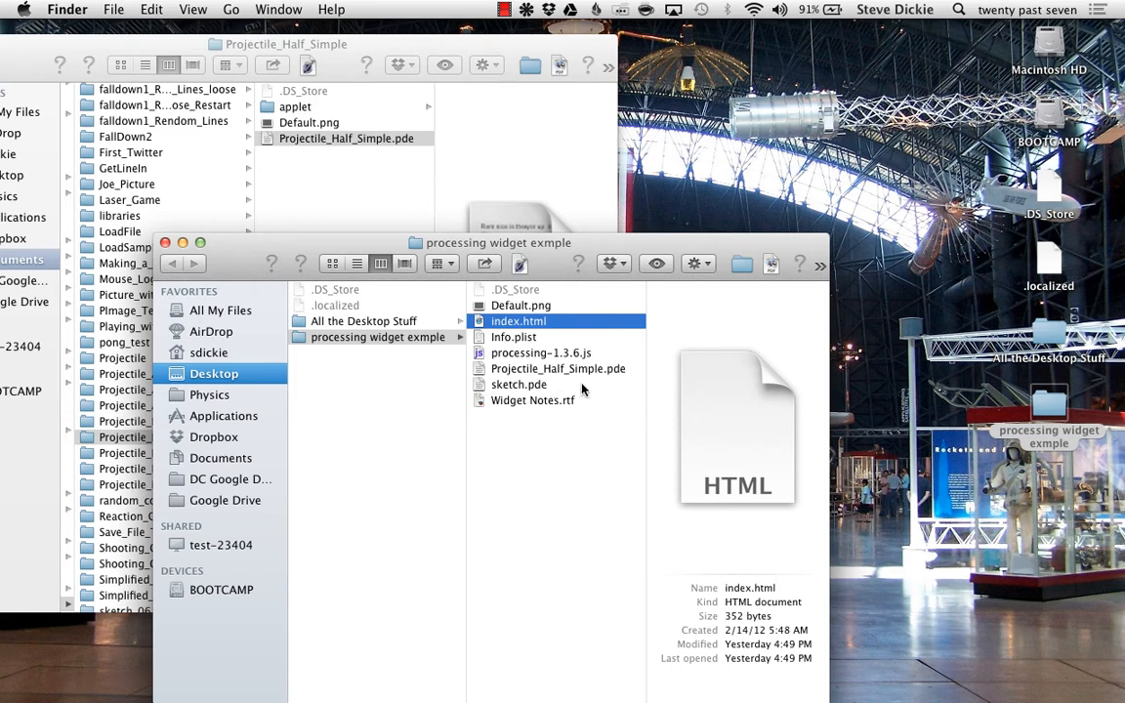
{"action": "mouse_move", "coordinate": [482, 387]}
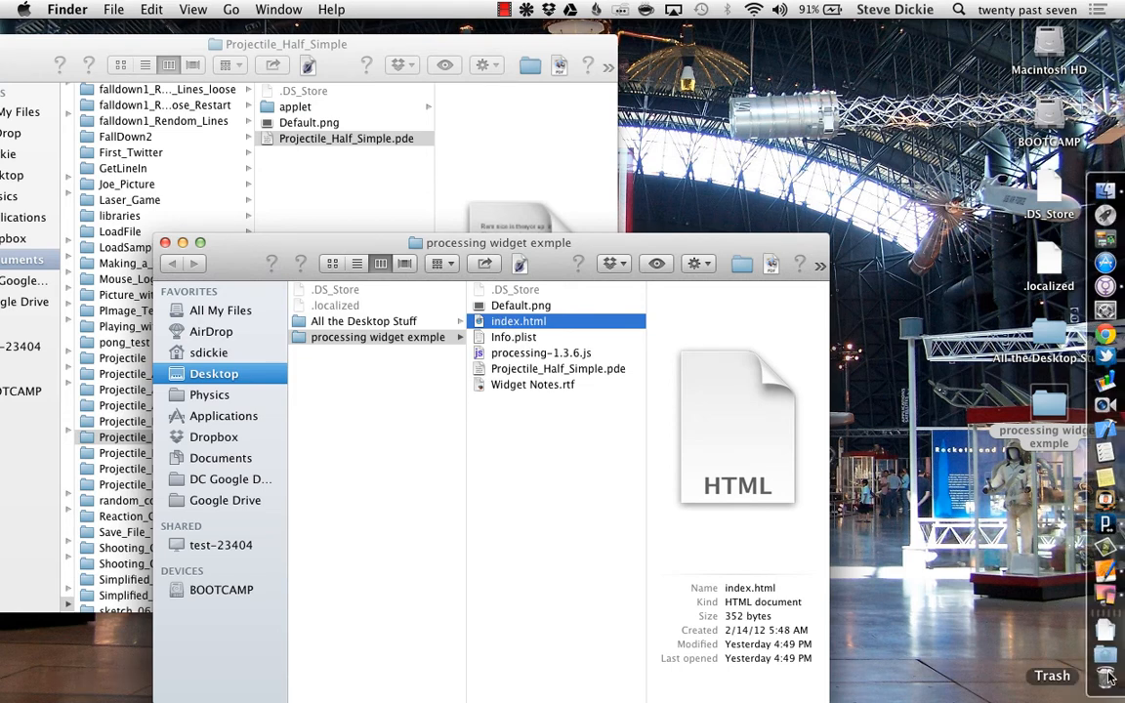
{"action": "left_click", "coordinate": [554, 367]}
{"action": "type", "text": "sketch"}
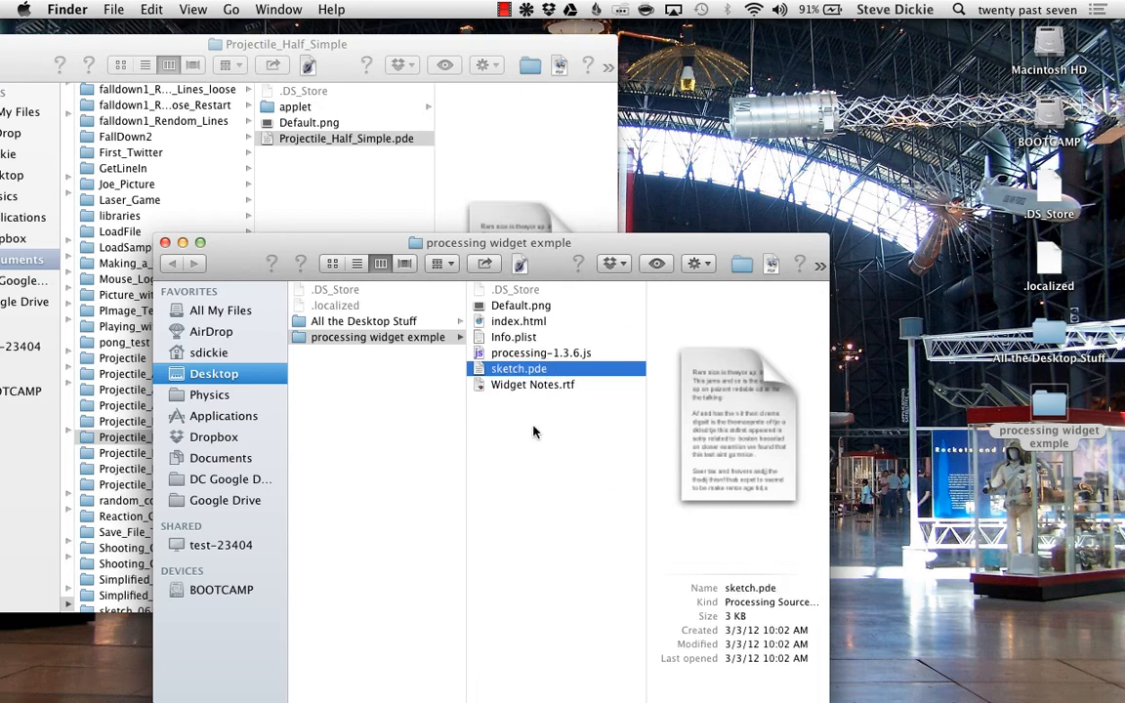
{"action": "mouse_move", "coordinate": [508, 308]}
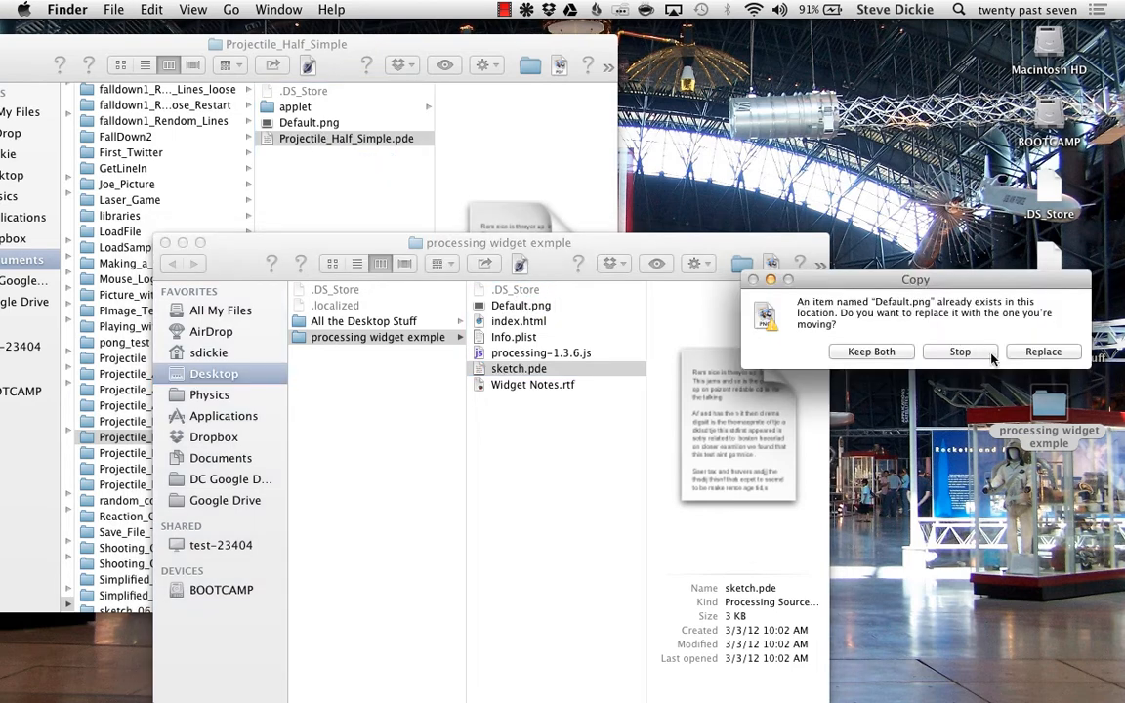
Confirm replacing the existing Default.png, then select the widget's Info.plist.
{"action": "left_click", "coordinate": [1043, 351]}
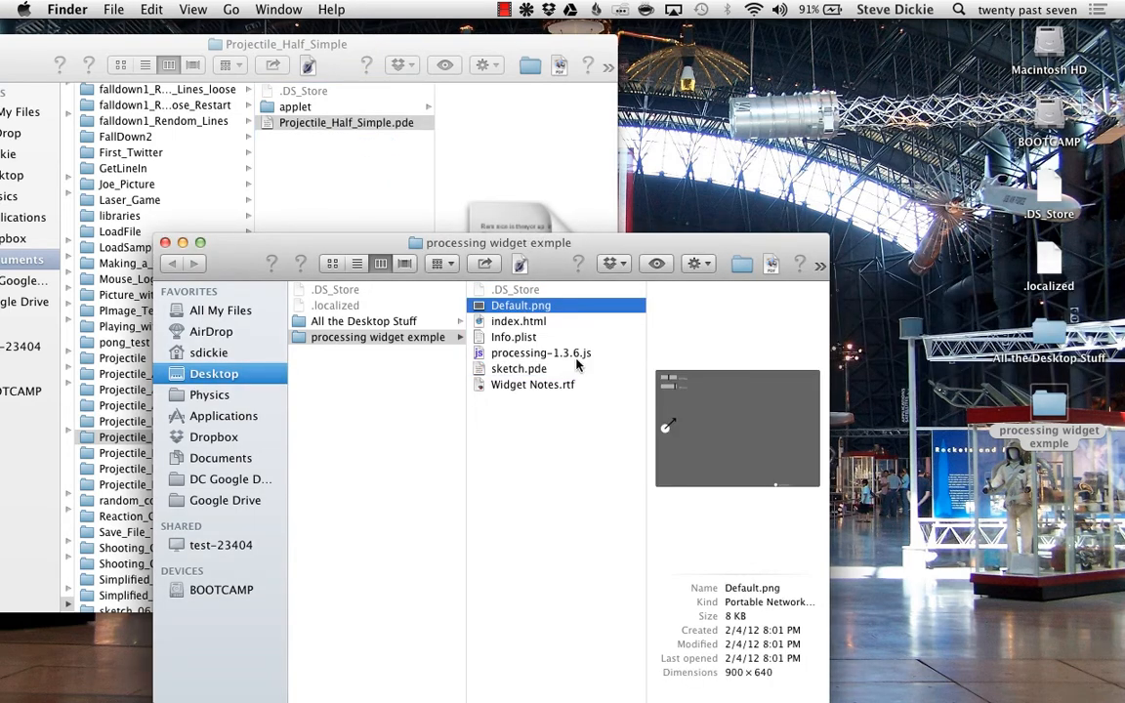
{"action": "mouse_move", "coordinate": [560, 313]}
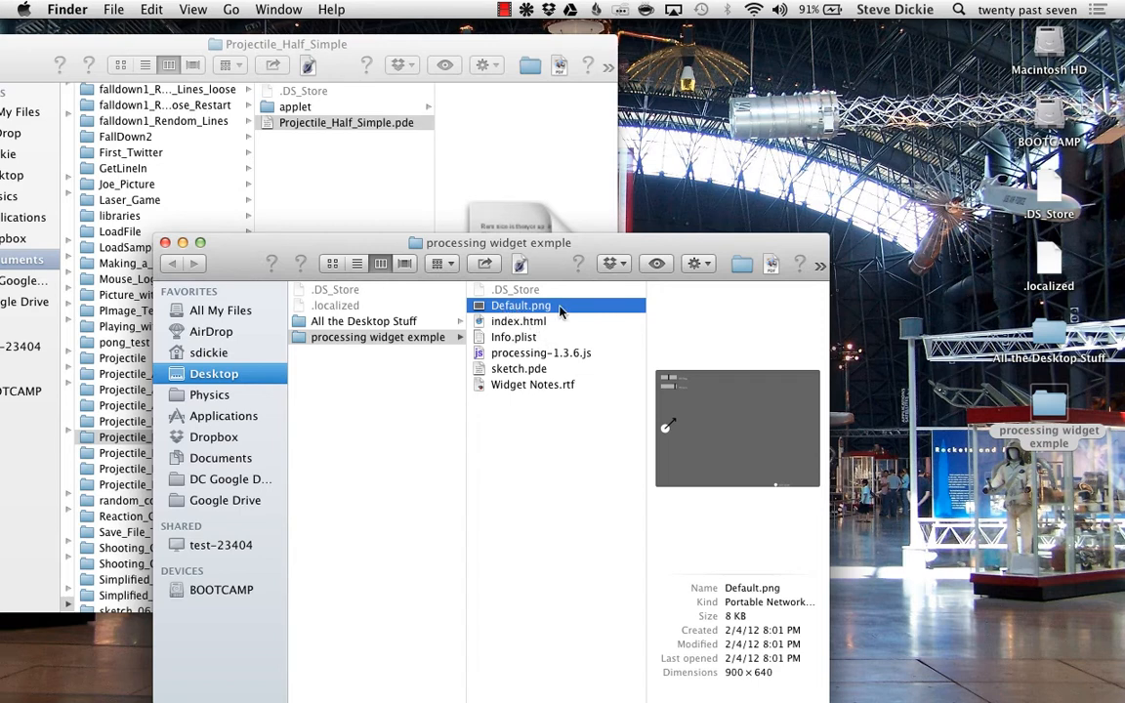
{"action": "left_click", "coordinate": [511, 336]}
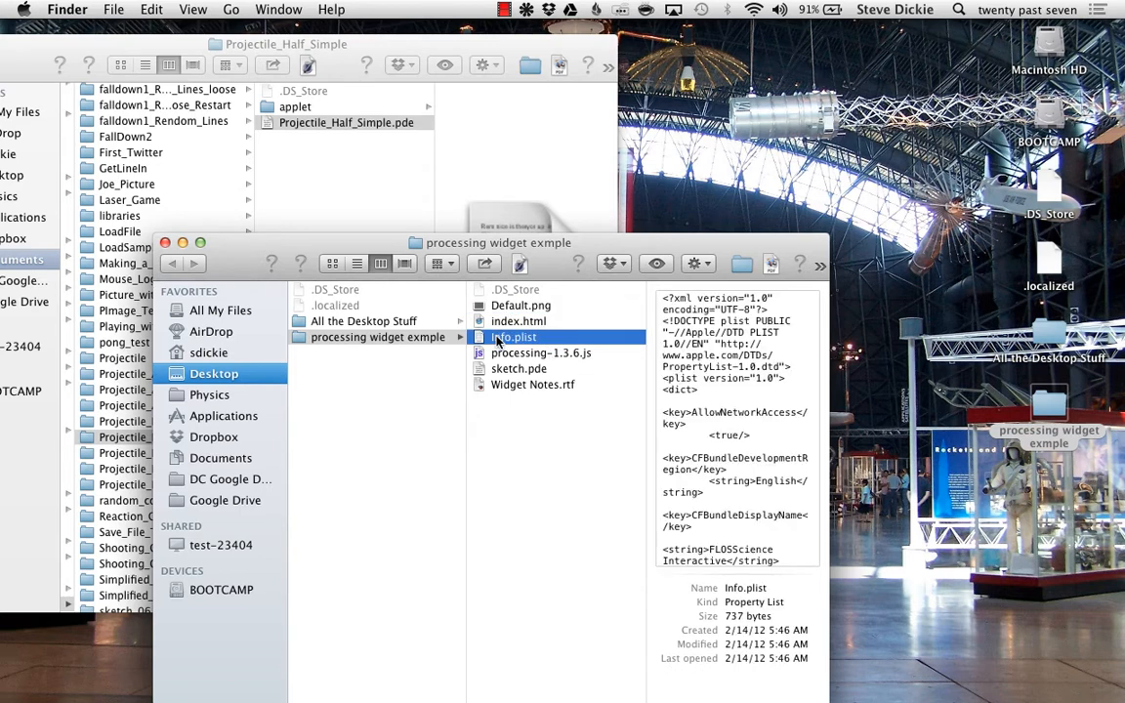
{"action": "double_click", "coordinate": [514, 336]}
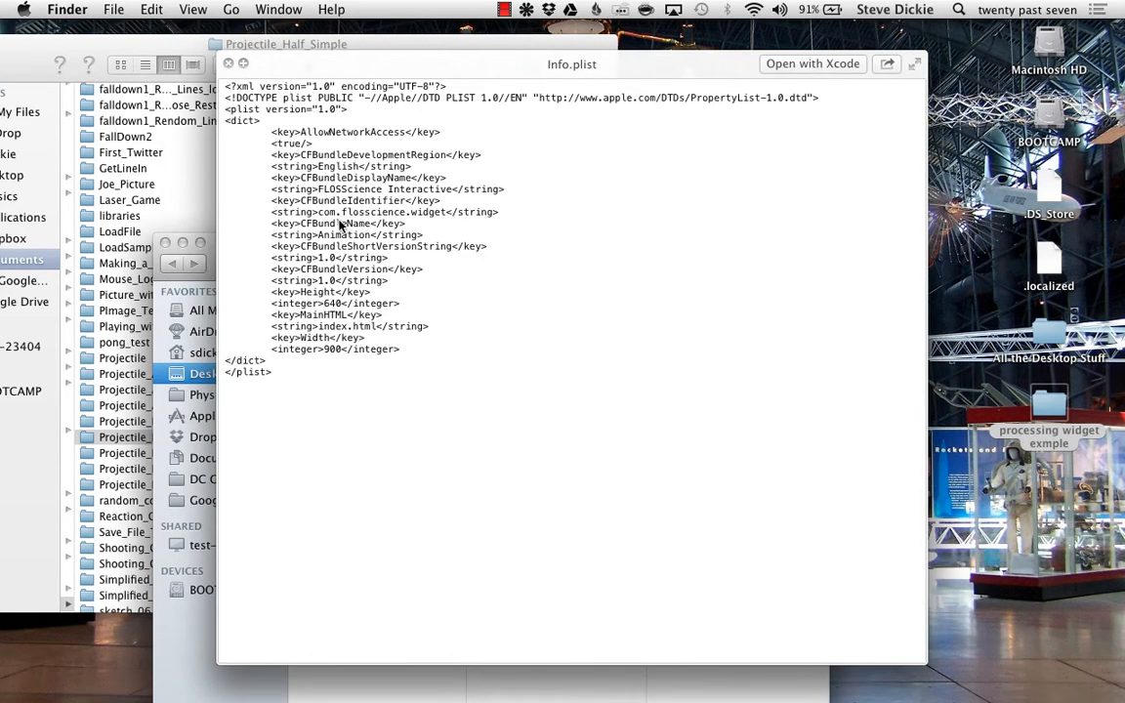
{"action": "mouse_move", "coordinate": [359, 339]}
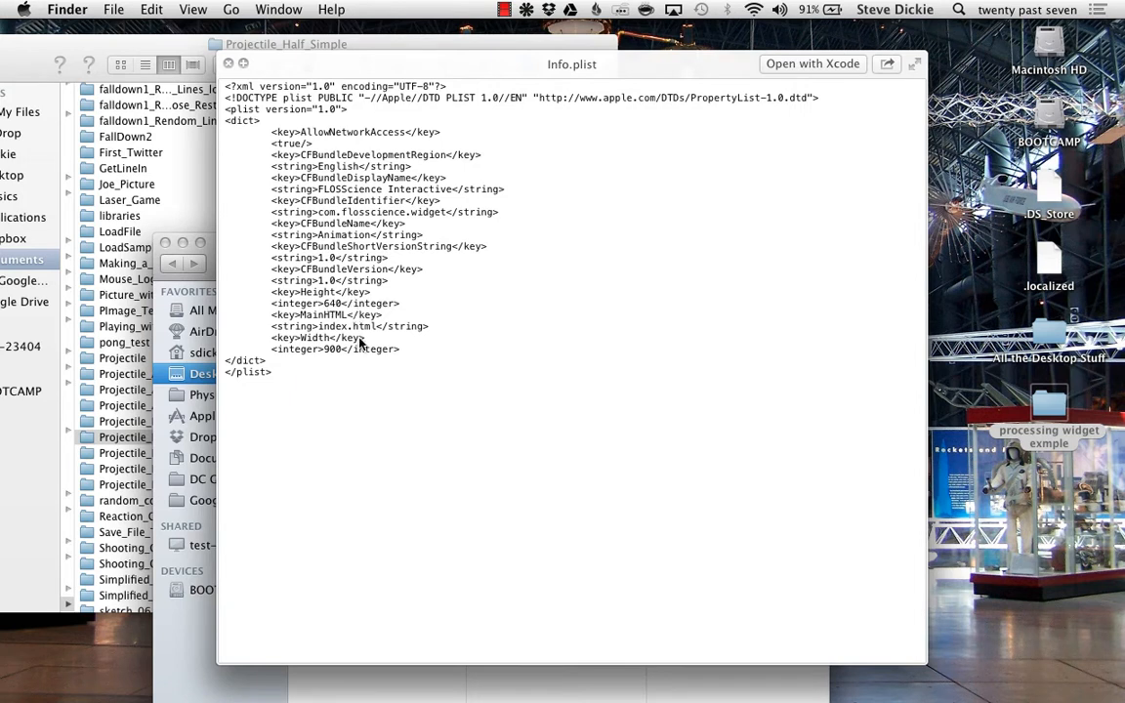
{"action": "mouse_move", "coordinate": [322, 402]}
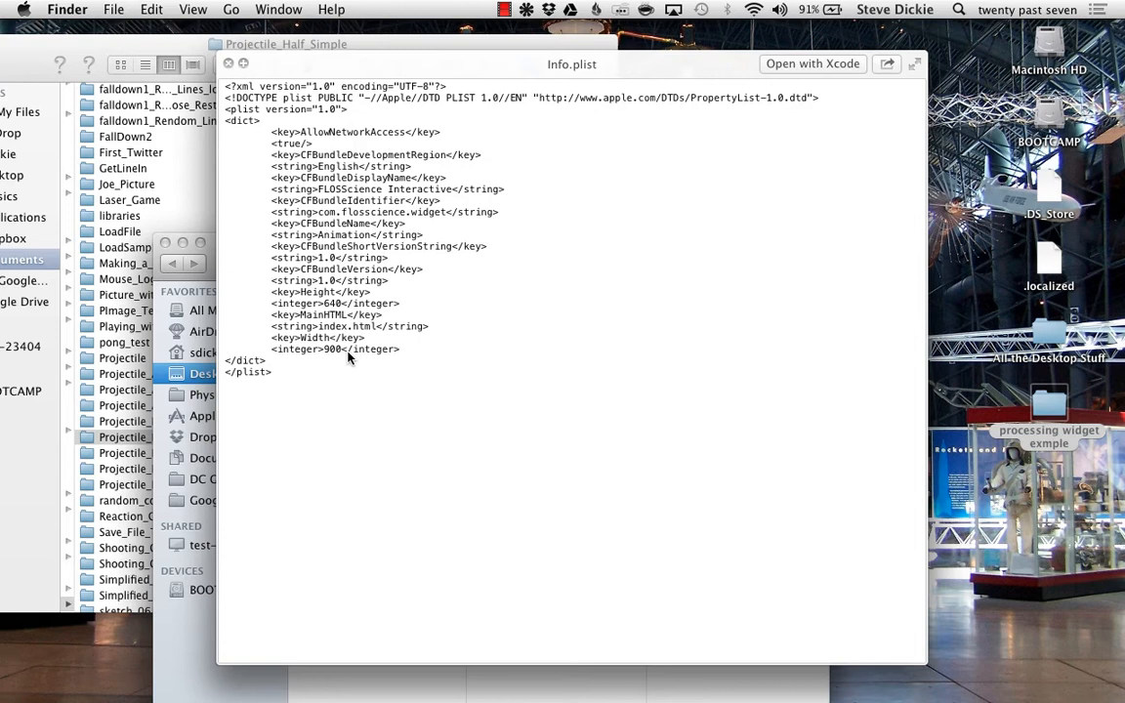
{"action": "mouse_move", "coordinate": [342, 359]}
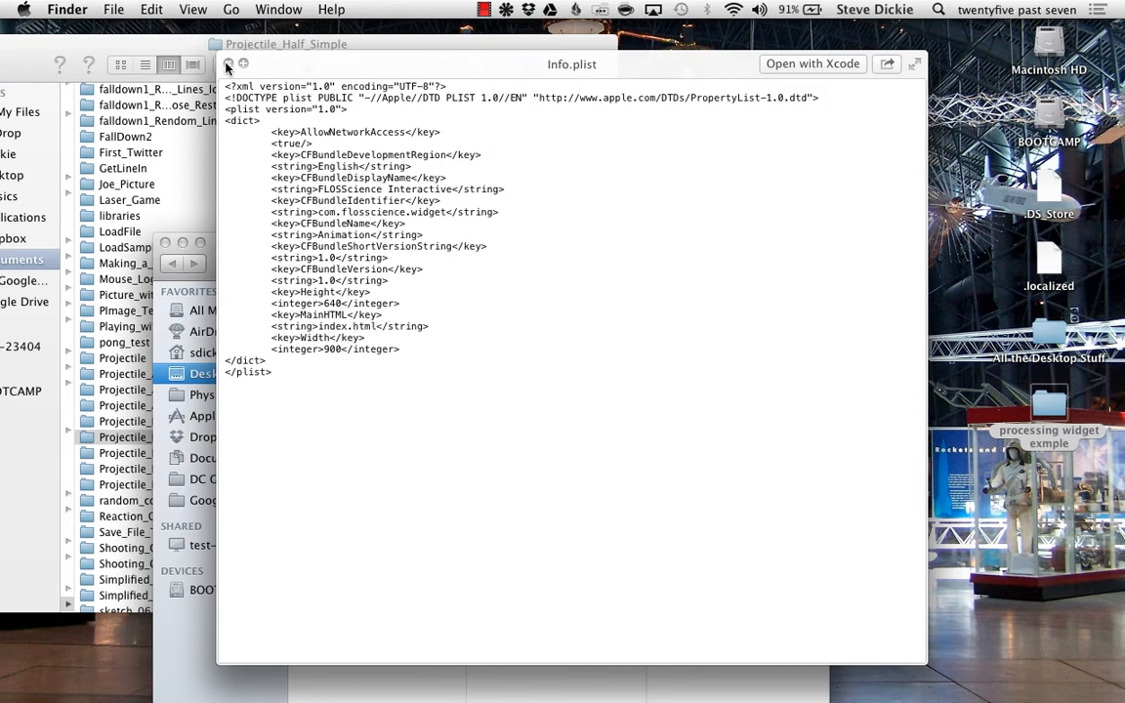
{"action": "mouse_move", "coordinate": [329, 291]}
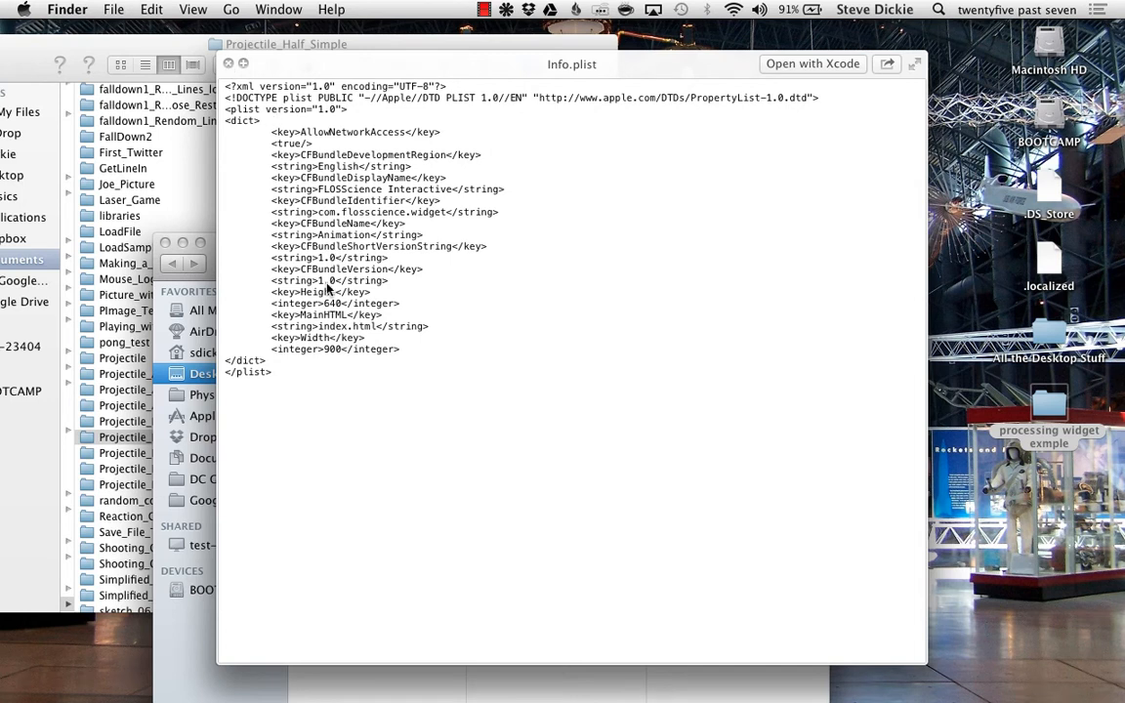
{"action": "mouse_move", "coordinate": [332, 336]}
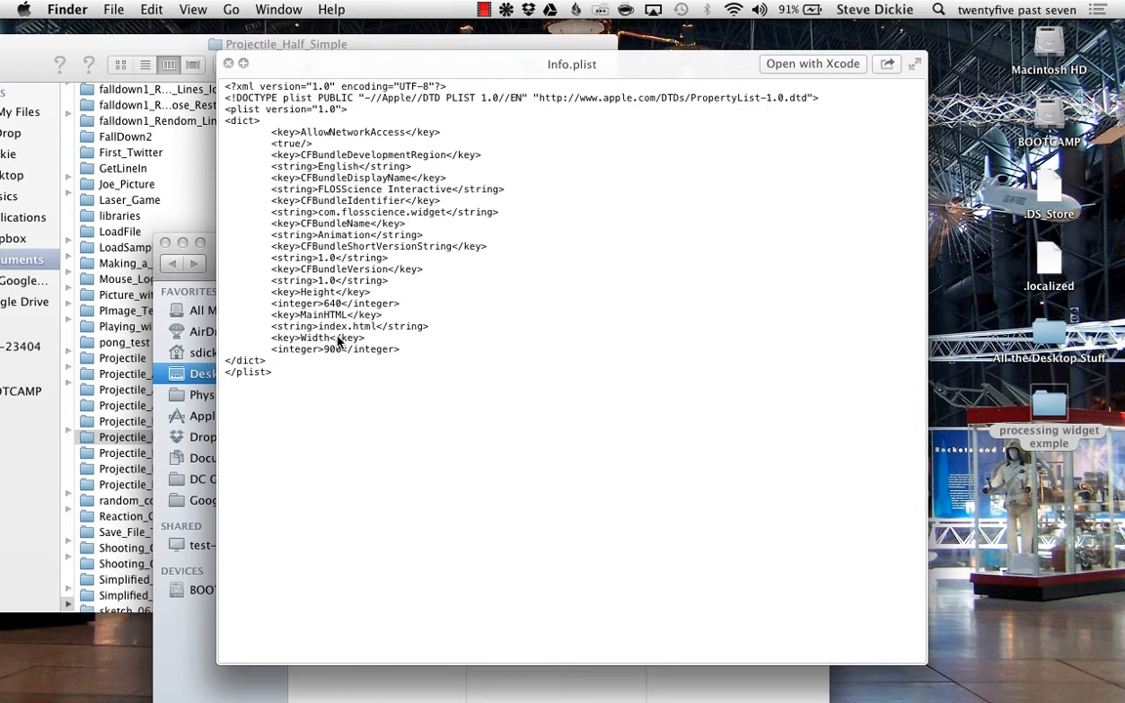
{"action": "mouse_move", "coordinate": [344, 332]}
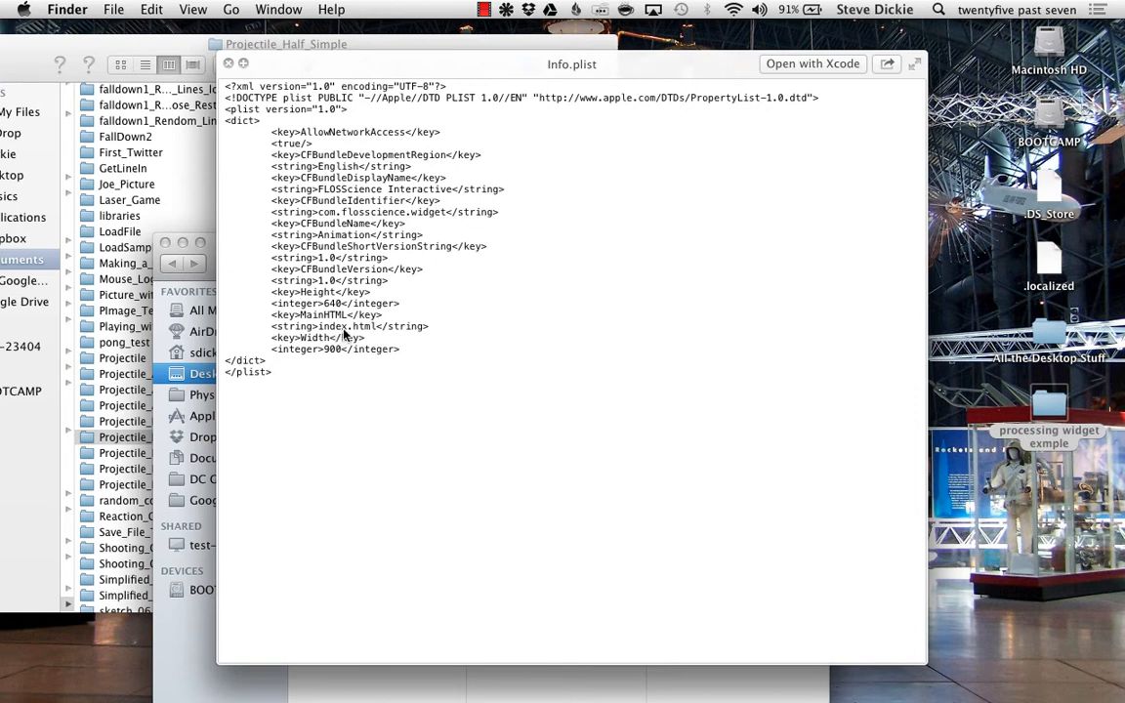
{"action": "mouse_move", "coordinate": [330, 386]}
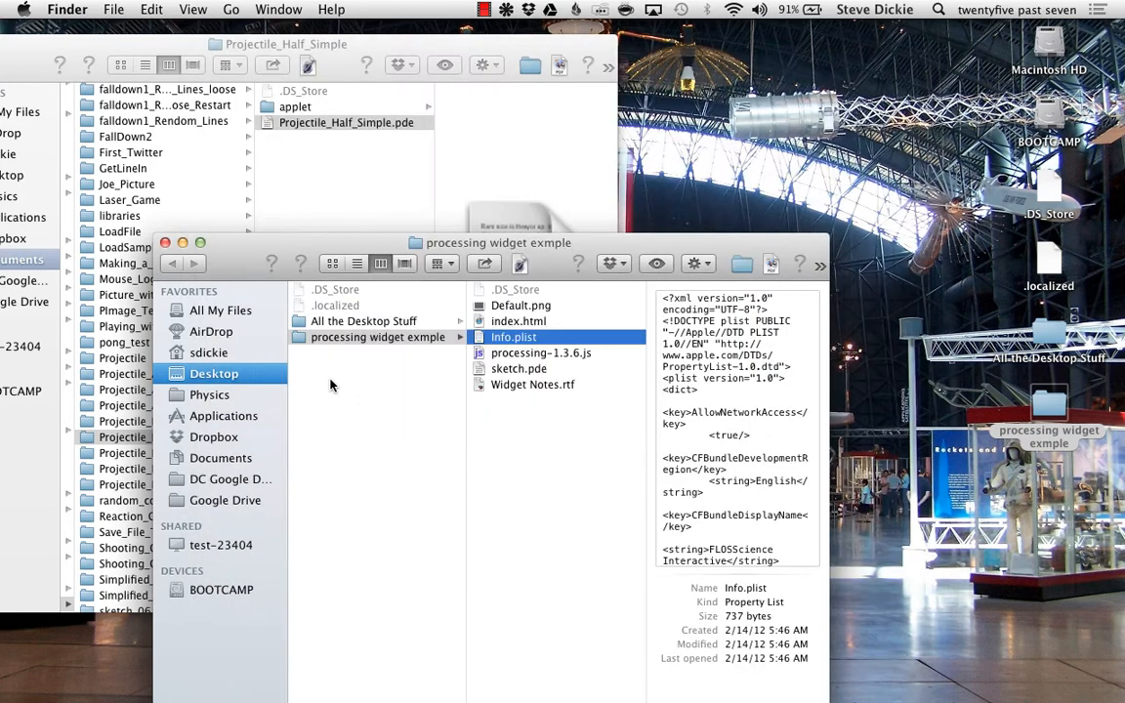
{"action": "mouse_move", "coordinate": [195, 252]}
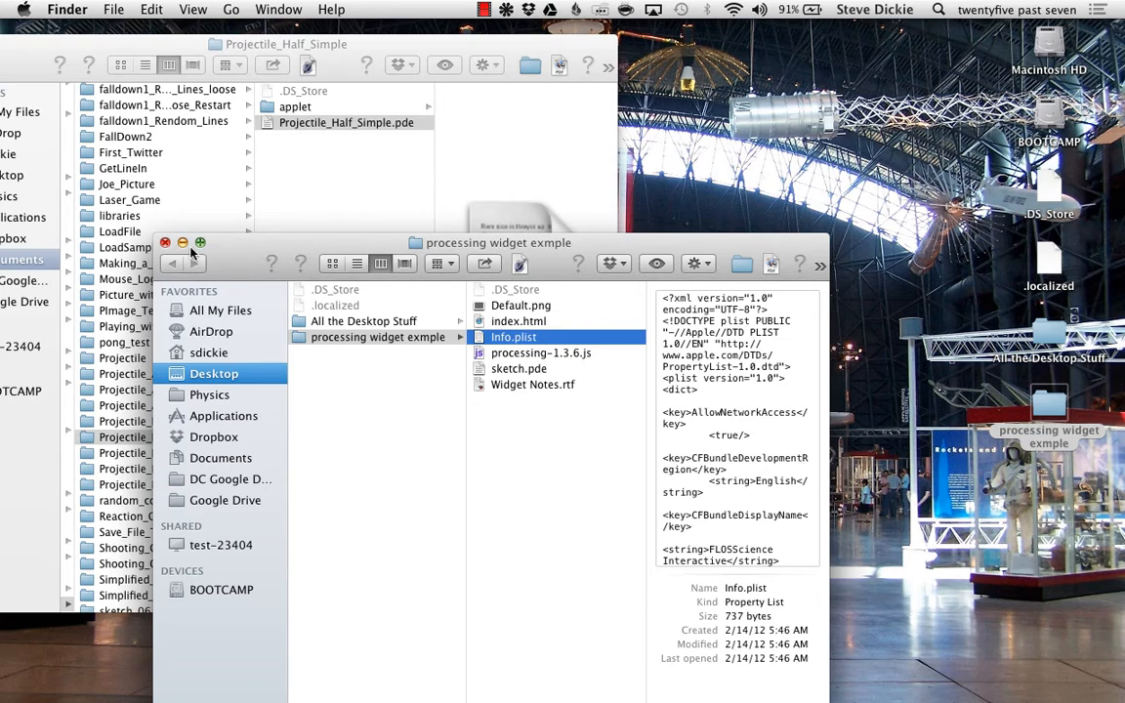
{"action": "mouse_move", "coordinate": [164, 242]}
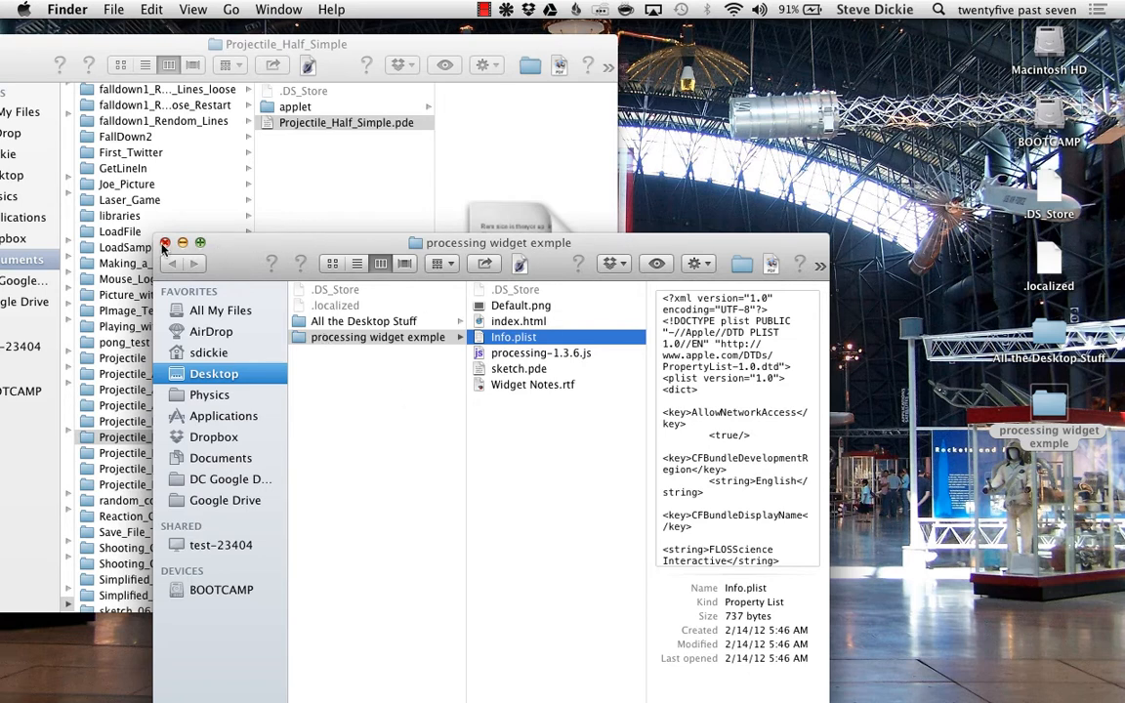
Close the widget folder's Finder window.
{"action": "left_click", "coordinate": [164, 242]}
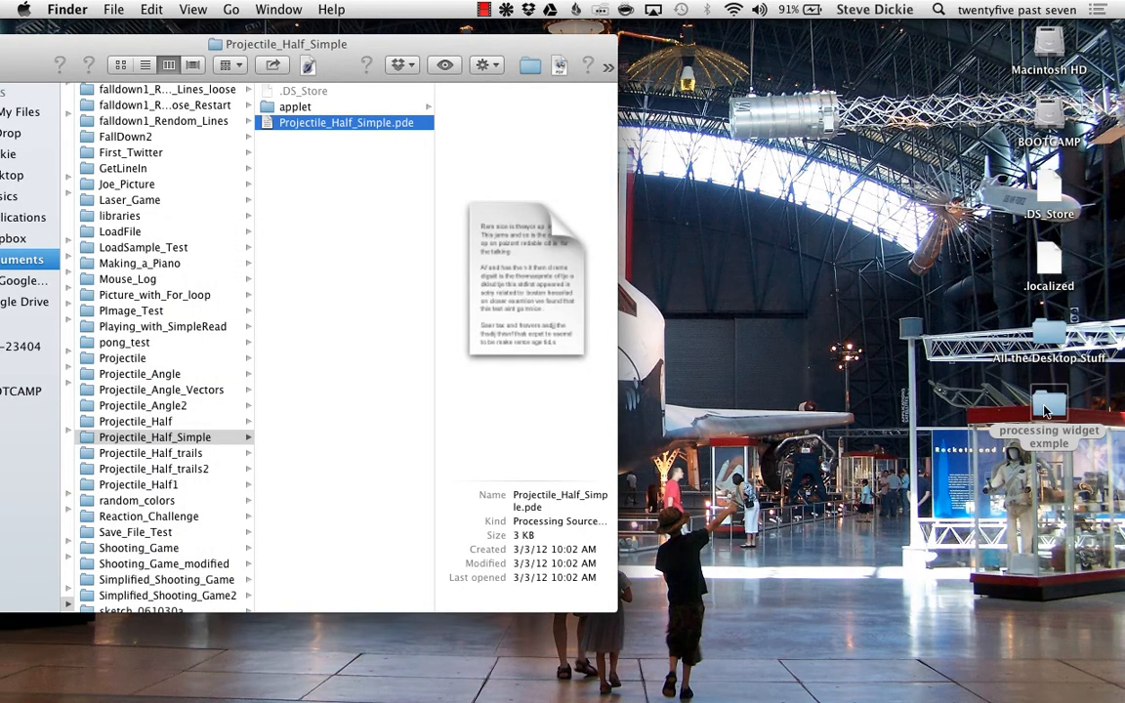
{"action": "mouse_move", "coordinate": [1024, 406]}
{"action": "type", "text": ".wdgt"}
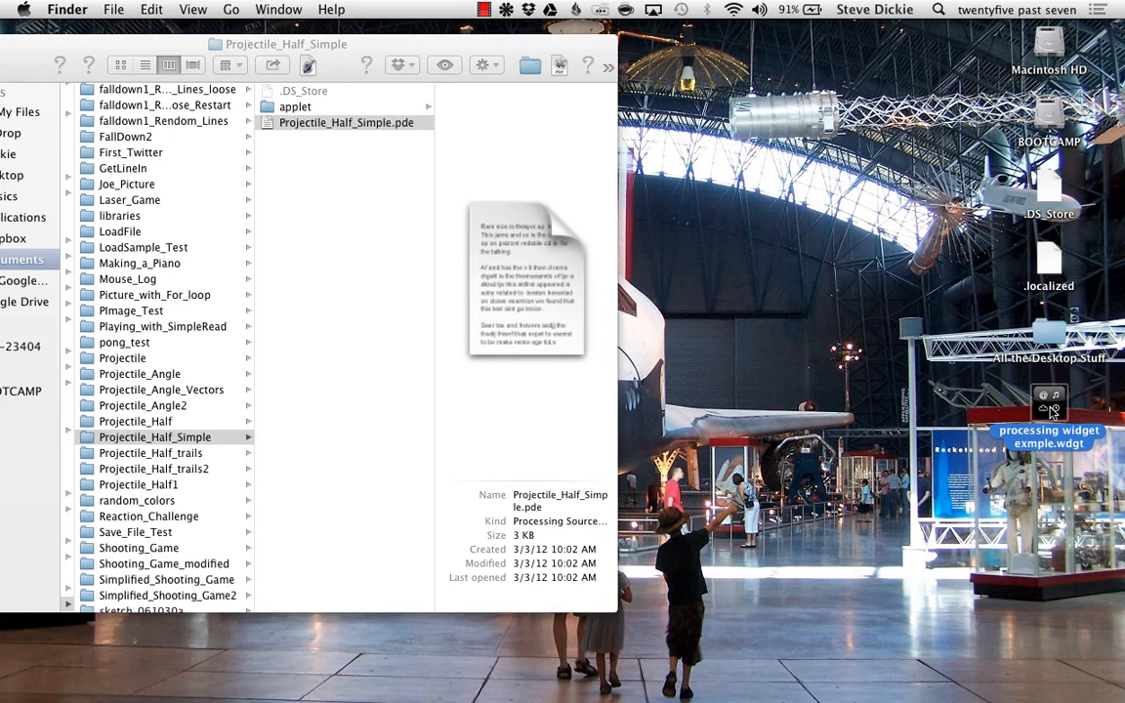
{"action": "mouse_move", "coordinate": [992, 426]}
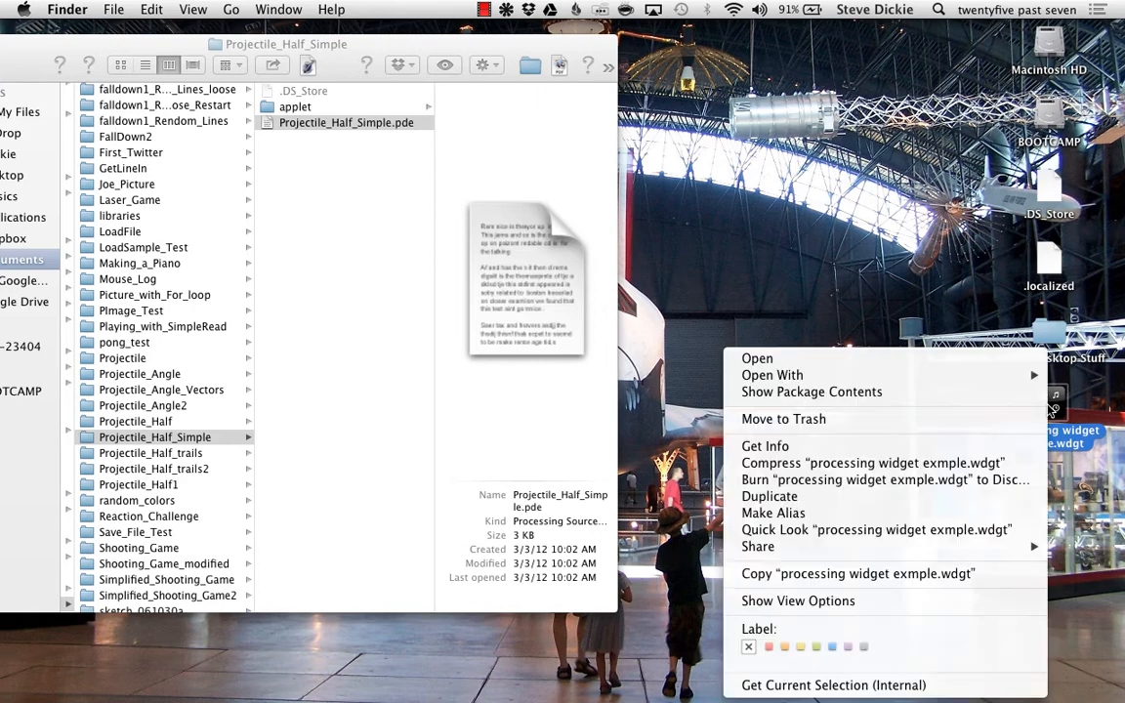
{"action": "mouse_move", "coordinate": [927, 392]}
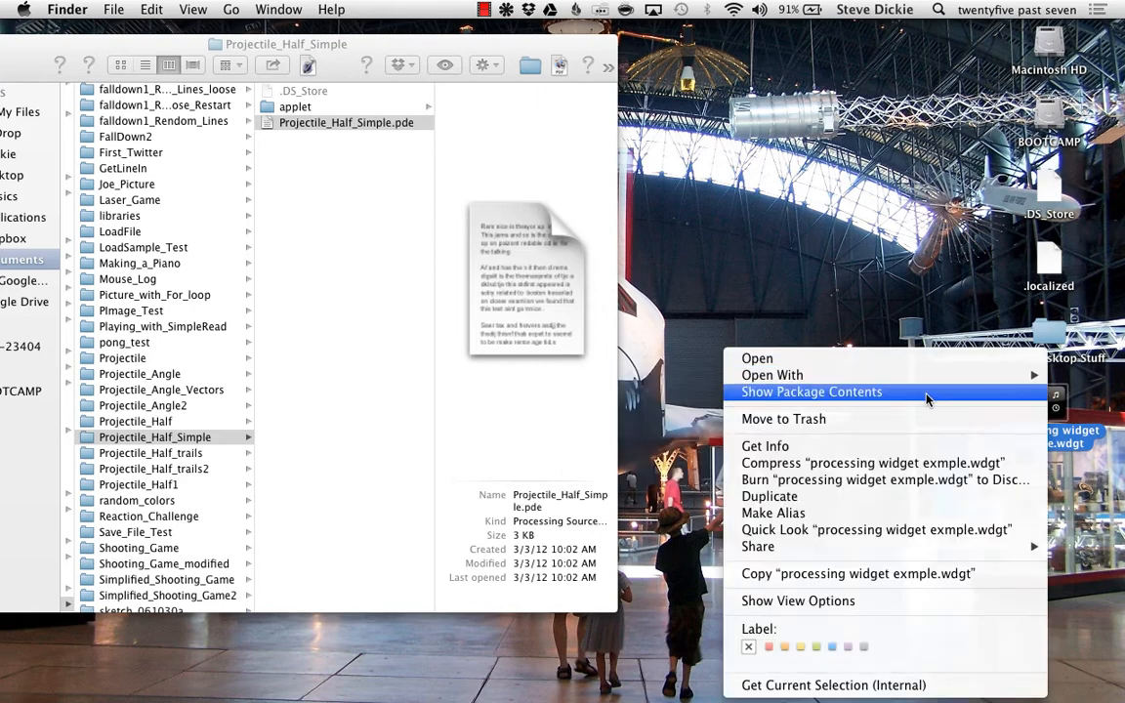
Show the .wdgt package contents and preview processing-1.3.6.js and index.html.
{"action": "left_click", "coordinate": [811, 392]}
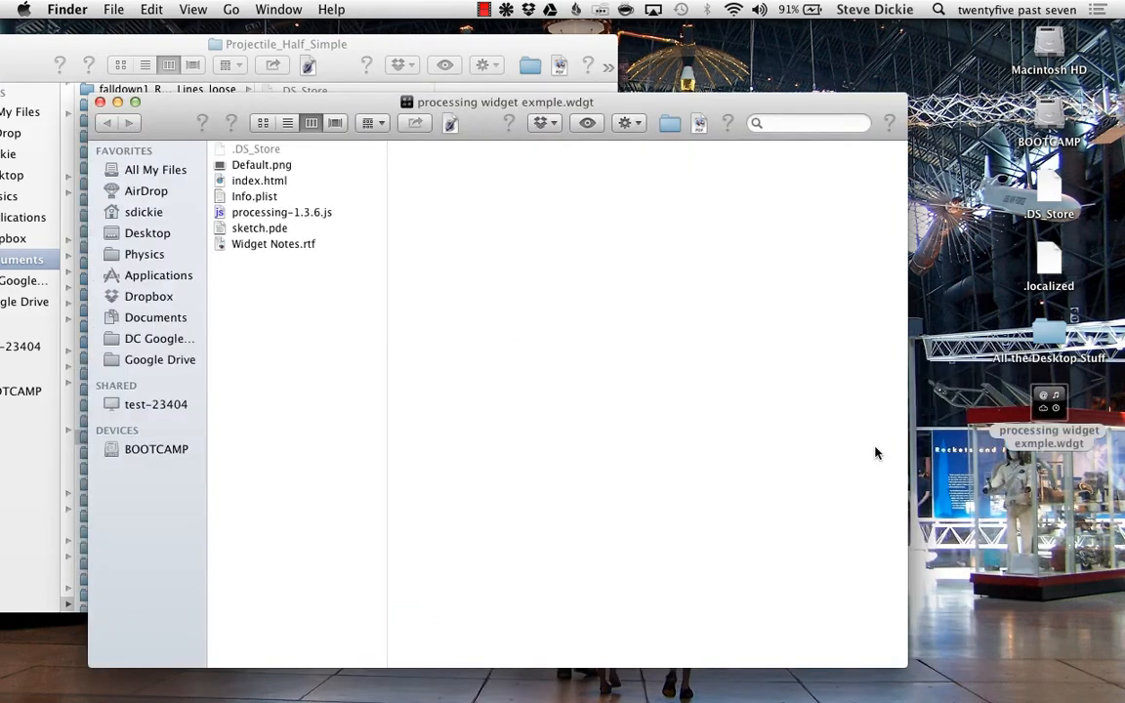
{"action": "mouse_move", "coordinate": [1031, 457]}
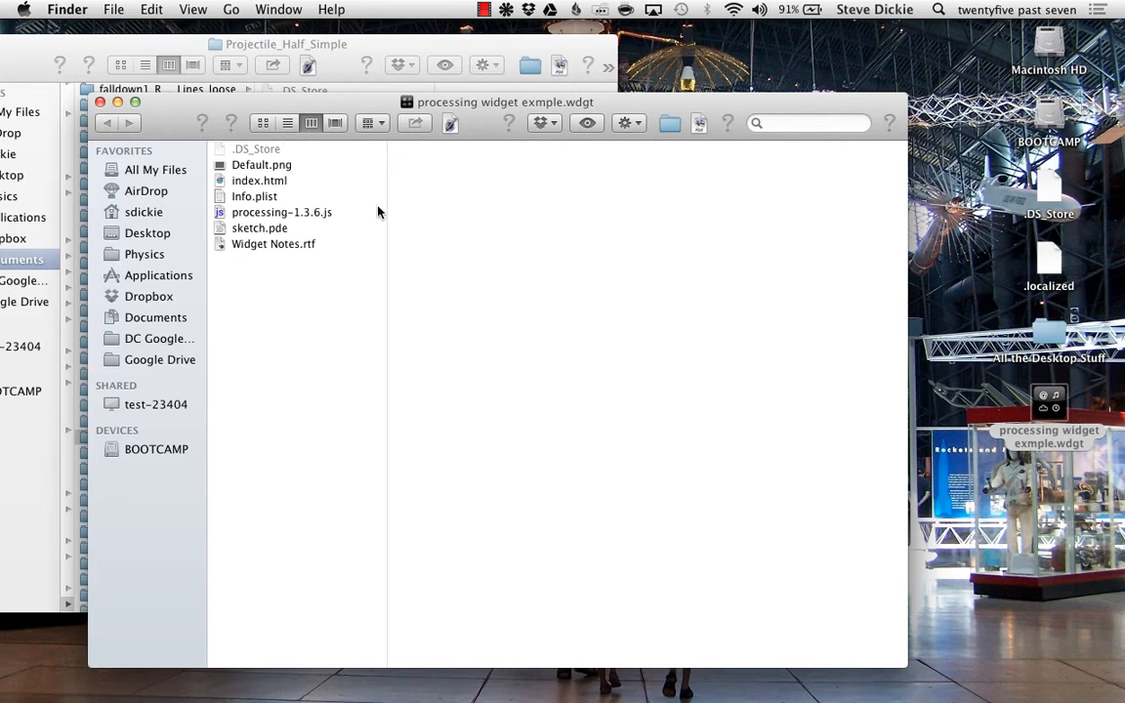
{"action": "mouse_move", "coordinate": [297, 198]}
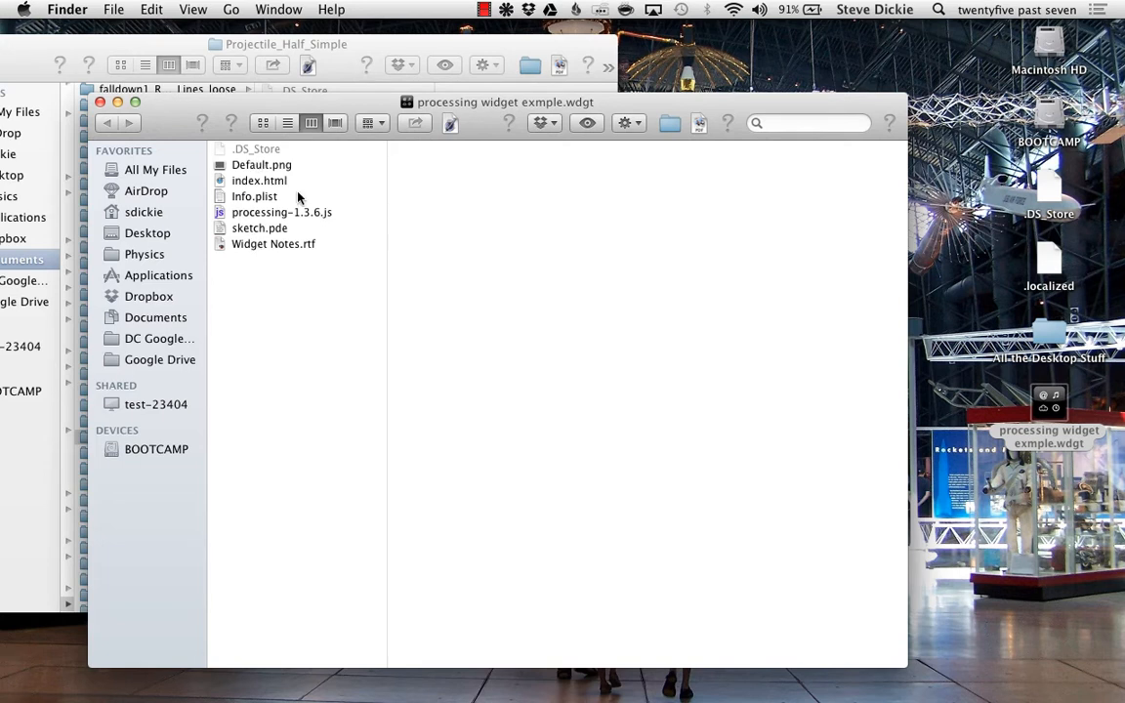
{"action": "mouse_move", "coordinate": [257, 226]}
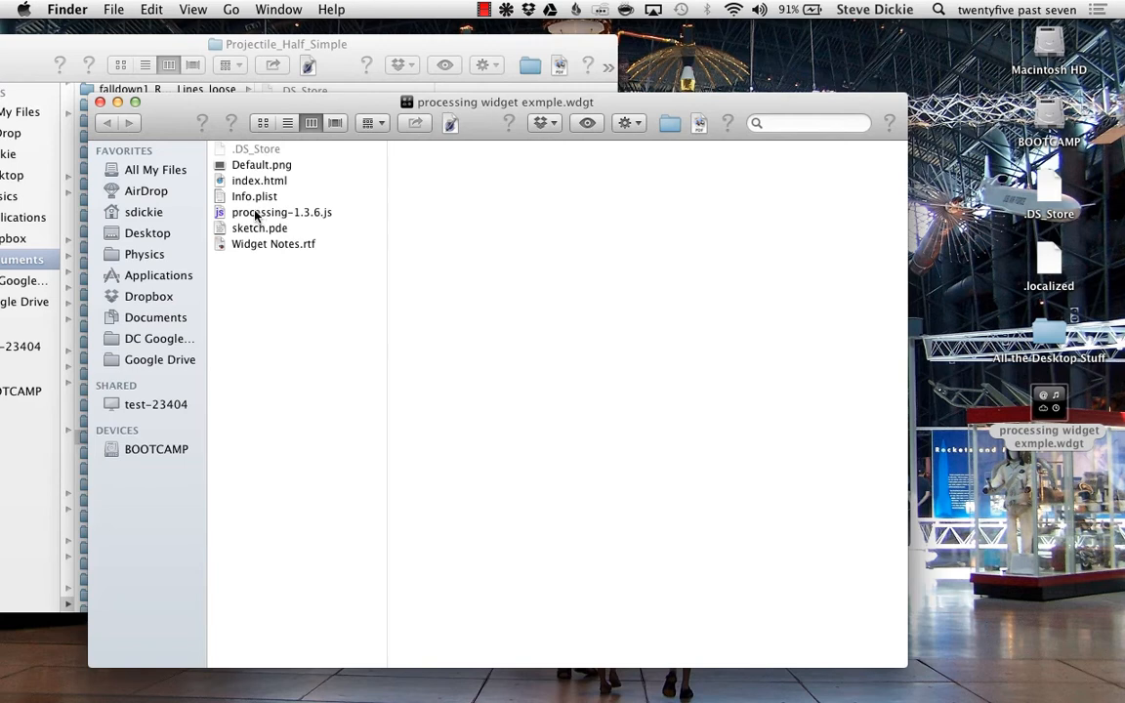
{"action": "left_click", "coordinate": [281, 211]}
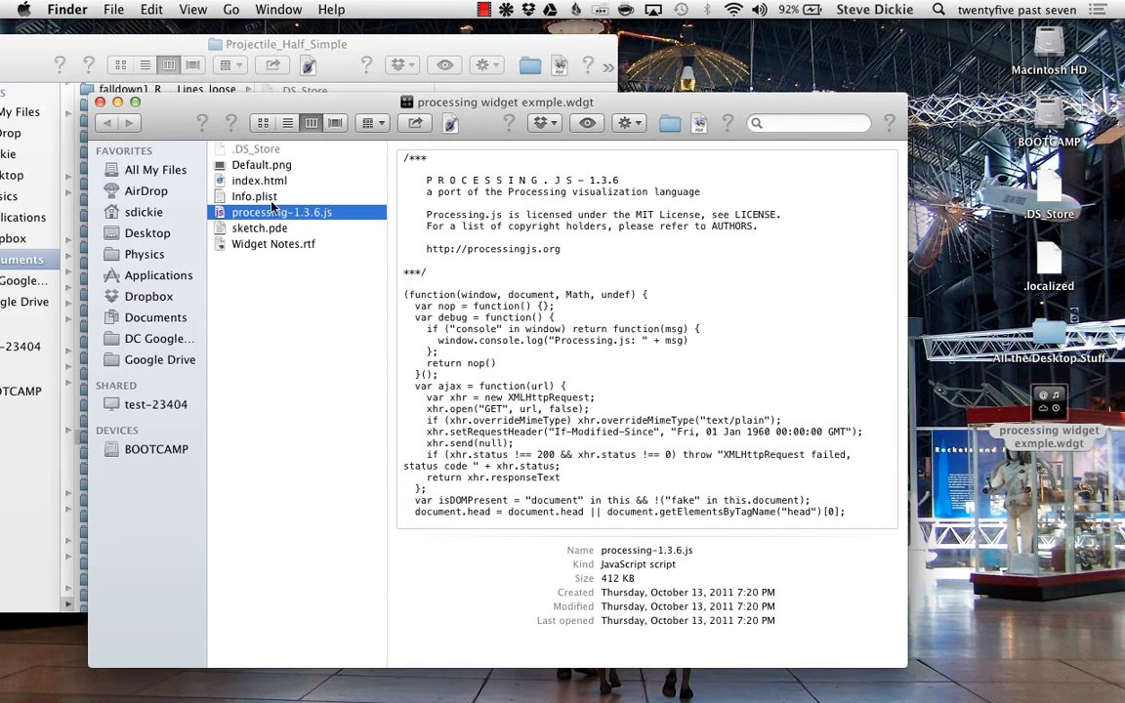
{"action": "left_click", "coordinate": [258, 180]}
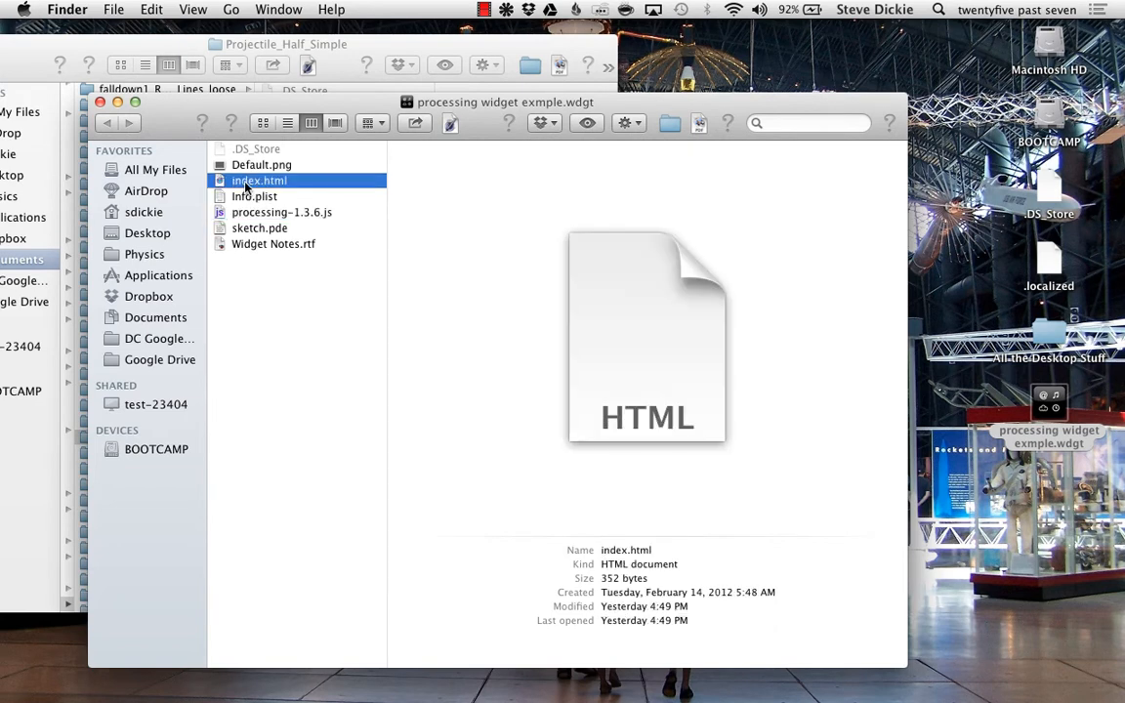
{"action": "mouse_move", "coordinate": [297, 217]}
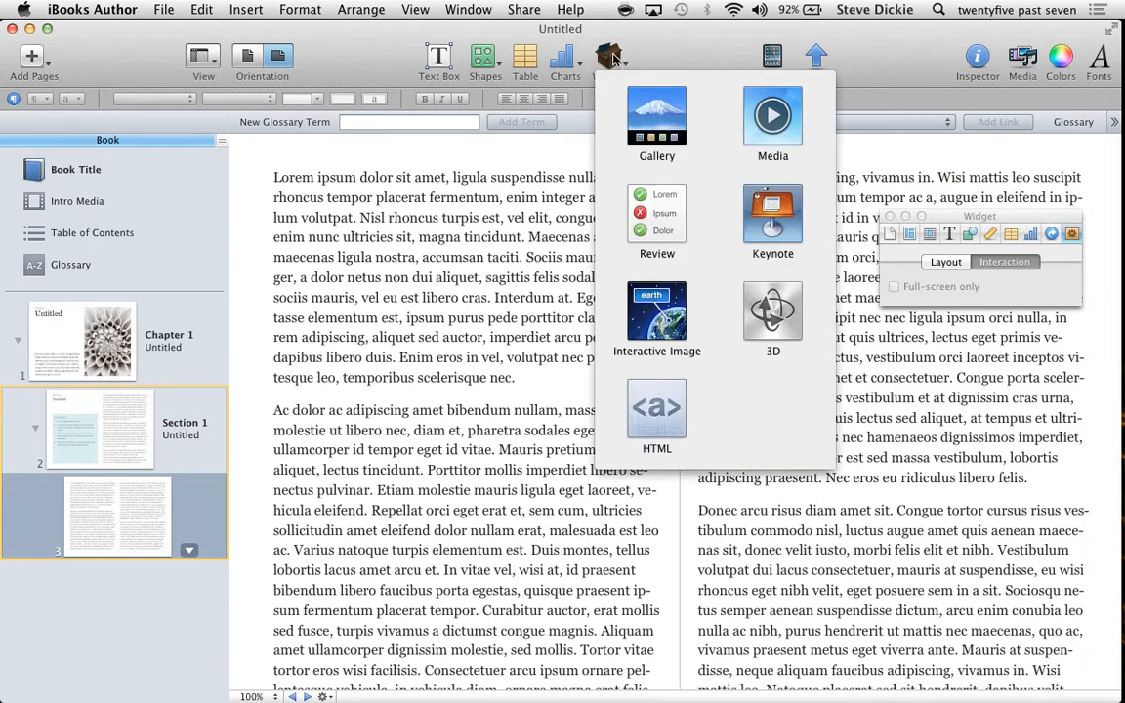
Insert an HTML widget and load processing widget exmple.wdgt from the Desktop into it.
{"action": "left_click", "coordinate": [656, 410]}
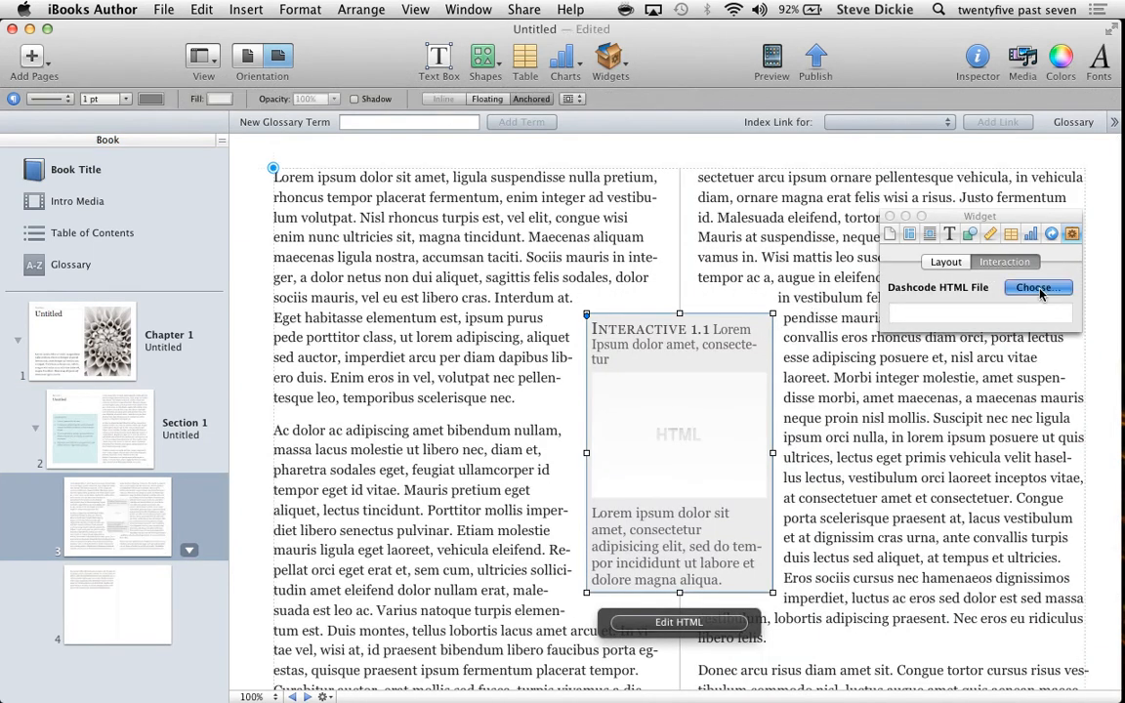
{"action": "left_click", "coordinate": [1039, 287]}
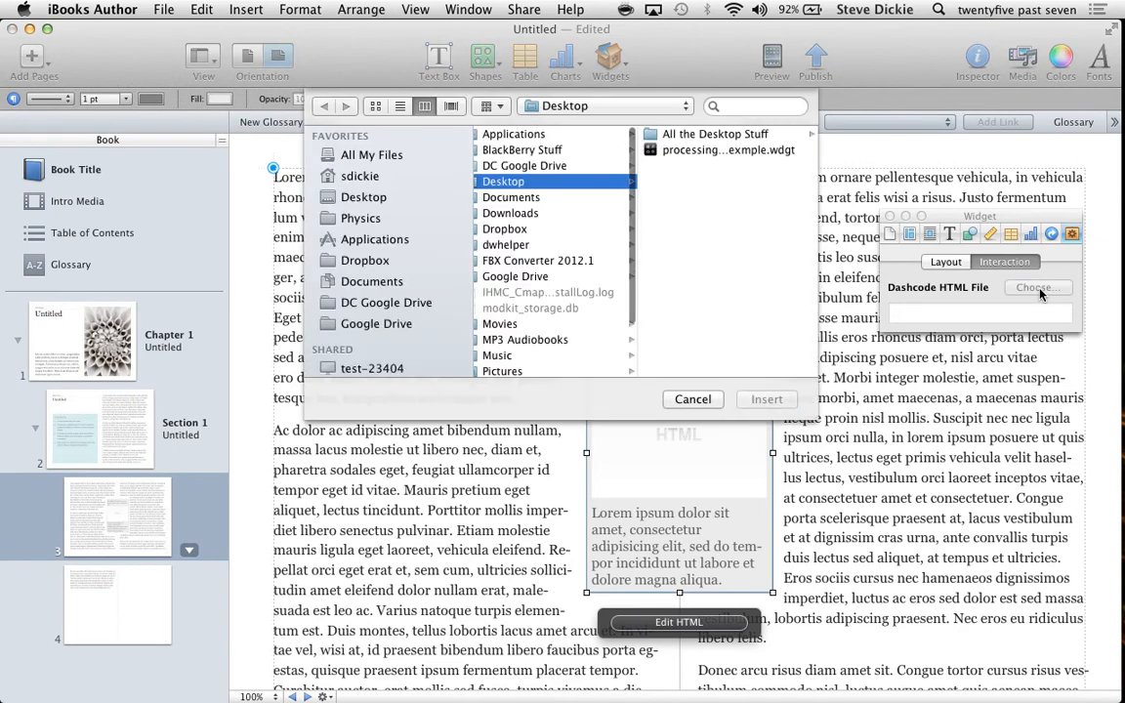
{"action": "left_click", "coordinate": [727, 148]}
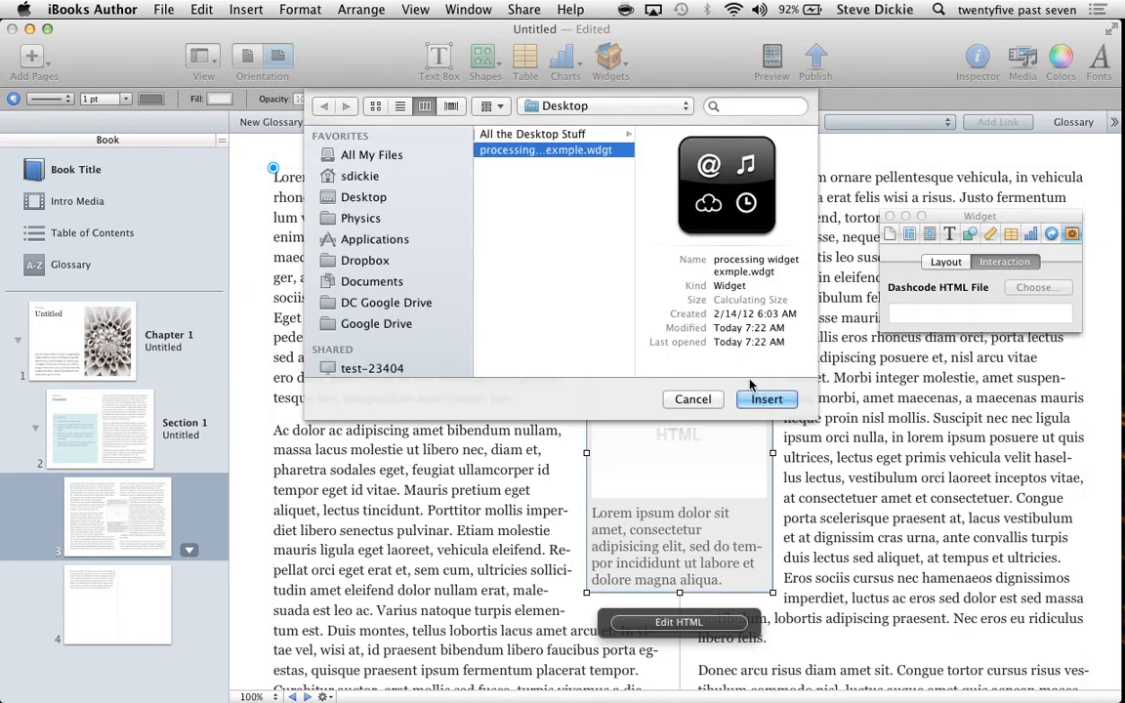
{"action": "left_click", "coordinate": [765, 399]}
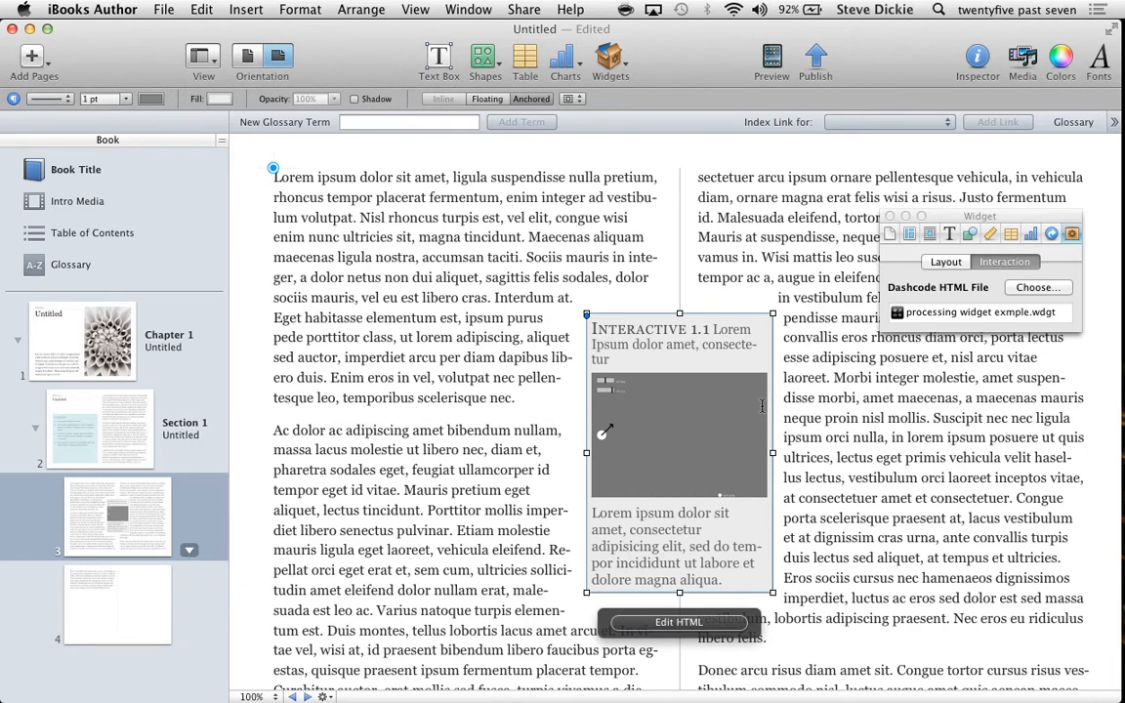